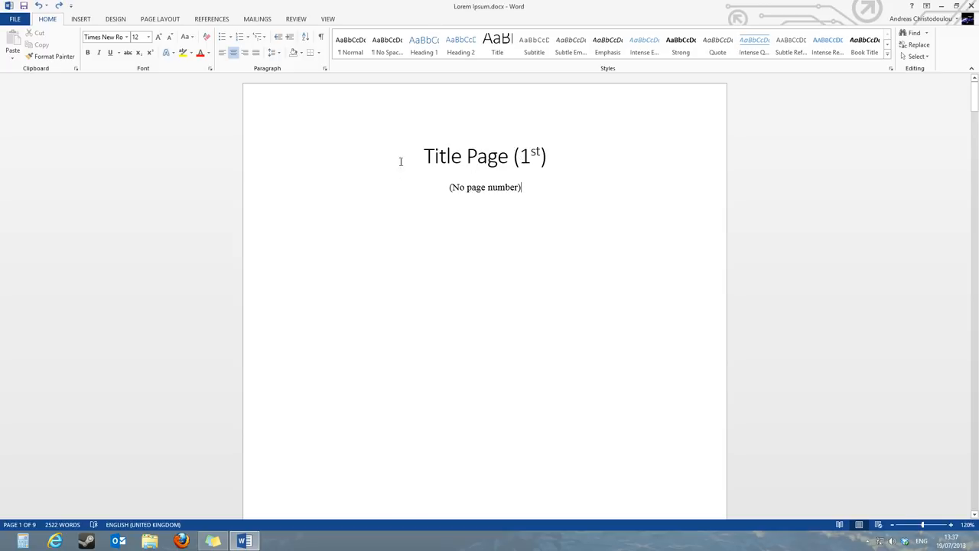
Step: Scroll past the title, Abstract and Table of Contents pages to the Introduction page
{"action": "scroll", "scroll_direction": "down", "scroll_amount": 3}
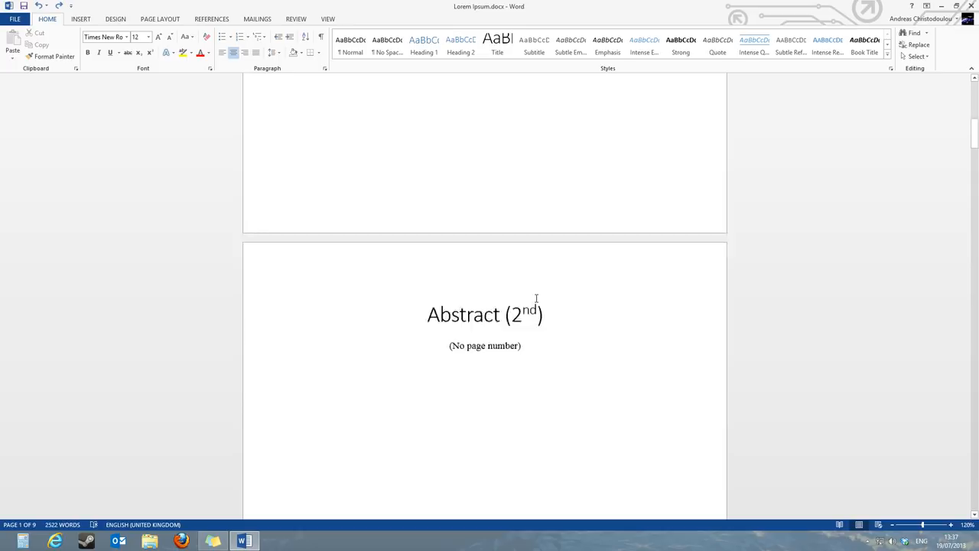
{"action": "scroll", "scroll_direction": "down", "scroll_amount": 3}
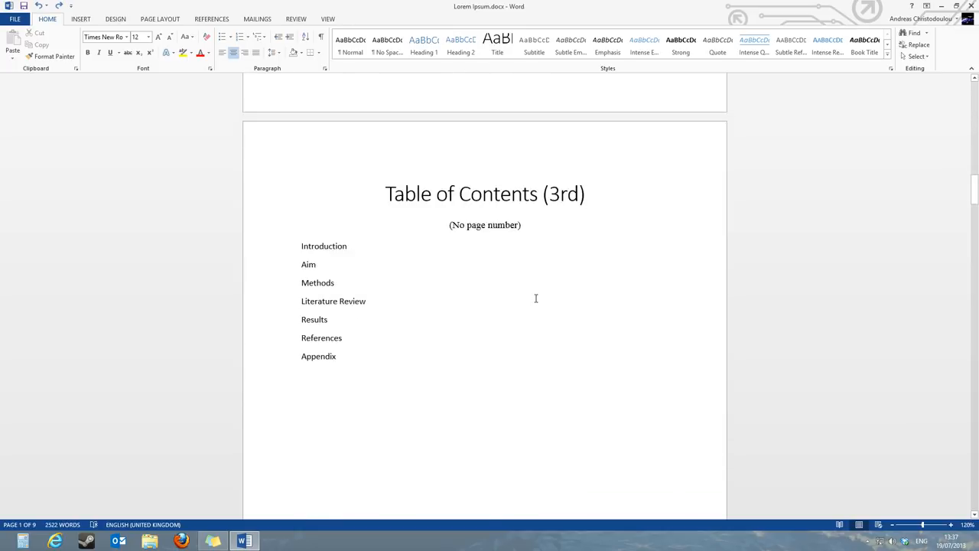
{"action": "scroll", "scroll_direction": "down", "scroll_amount": 3}
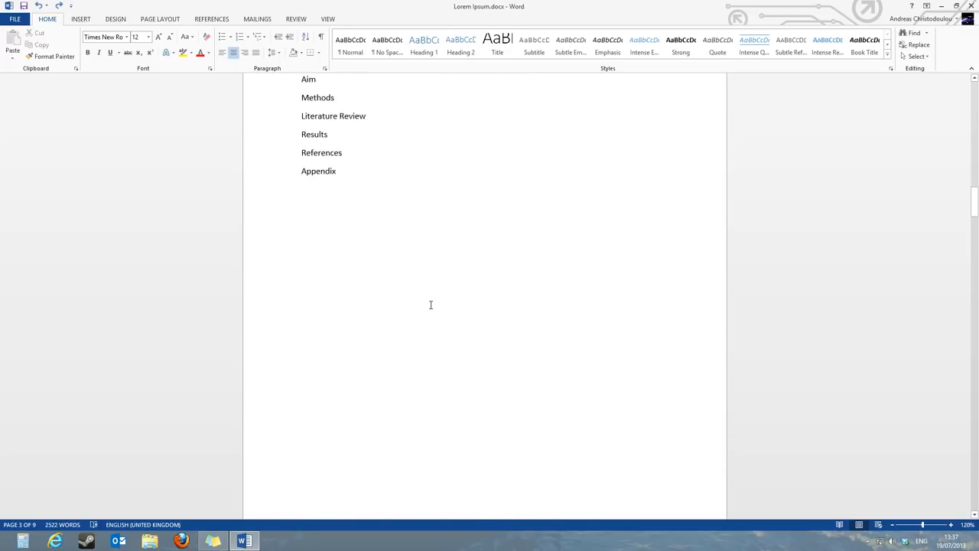
{"action": "scroll", "scroll_direction": "down", "scroll_amount": 3}
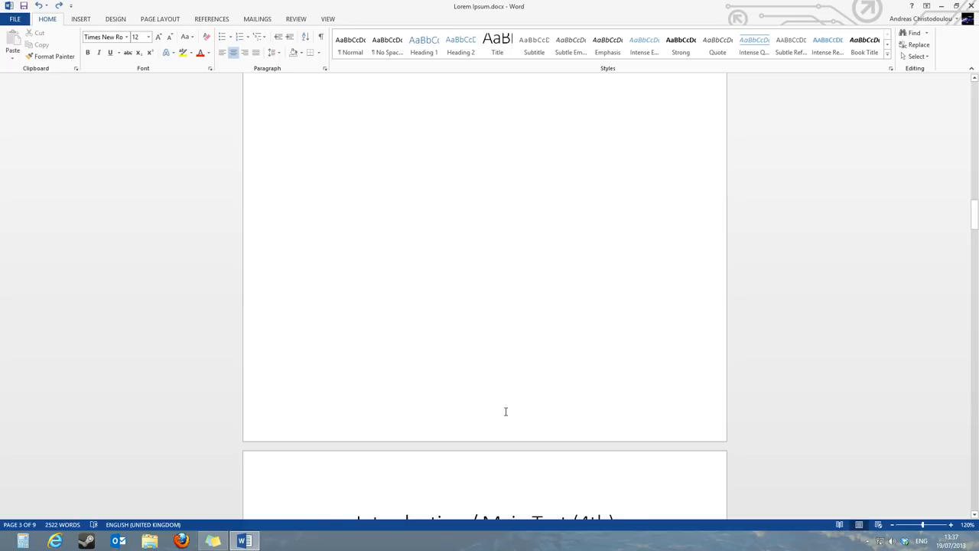
{"action": "scroll", "scroll_direction": "down", "scroll_amount": 3}
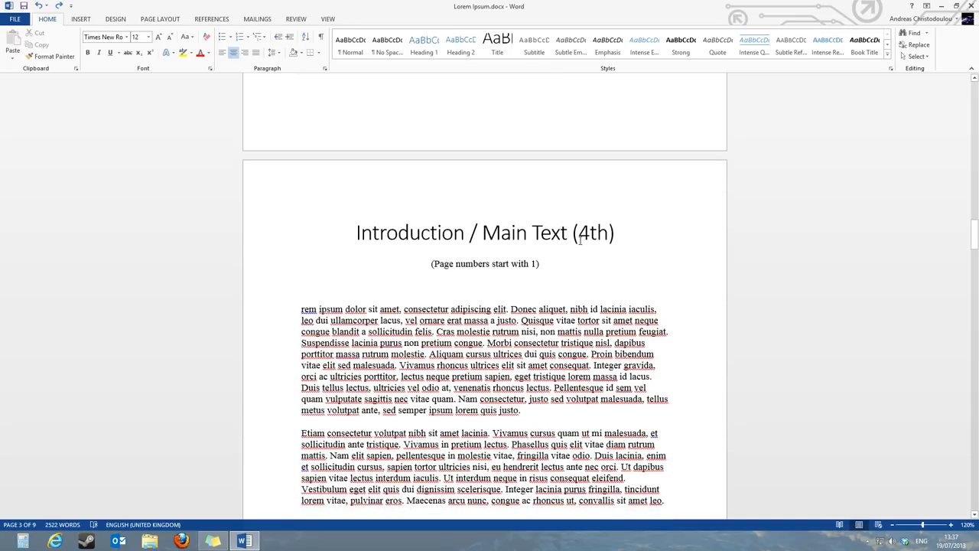
{"action": "scroll", "scroll_direction": "down", "scroll_amount": 3}
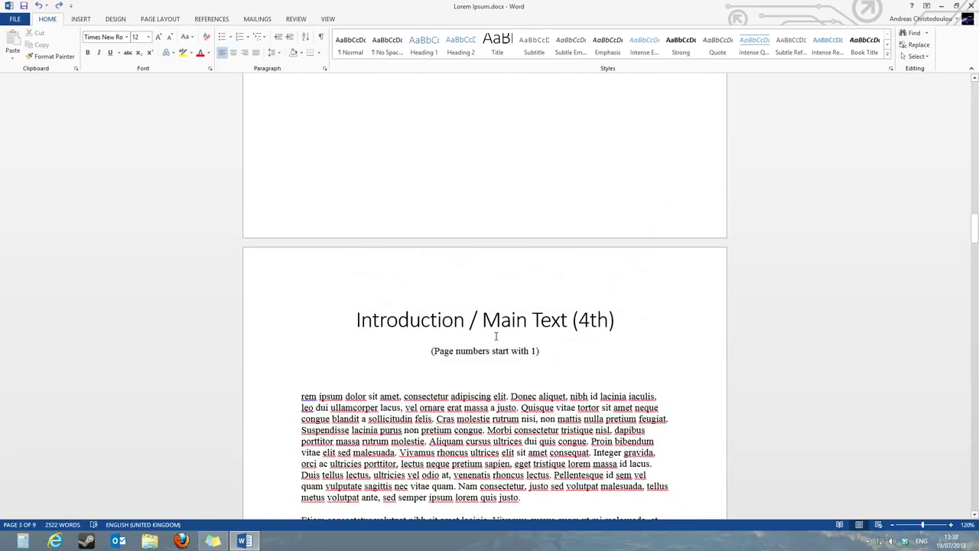
Step: Insert a Next Page section break just before the Introduction heading
{"action": "left_click", "coordinate": [354, 320]}
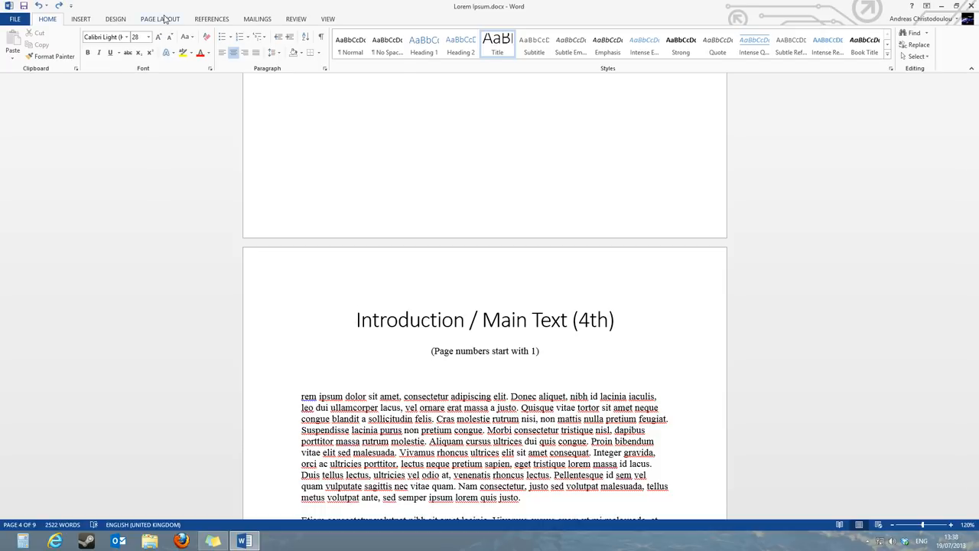
{"action": "left_click", "coordinate": [157, 18]}
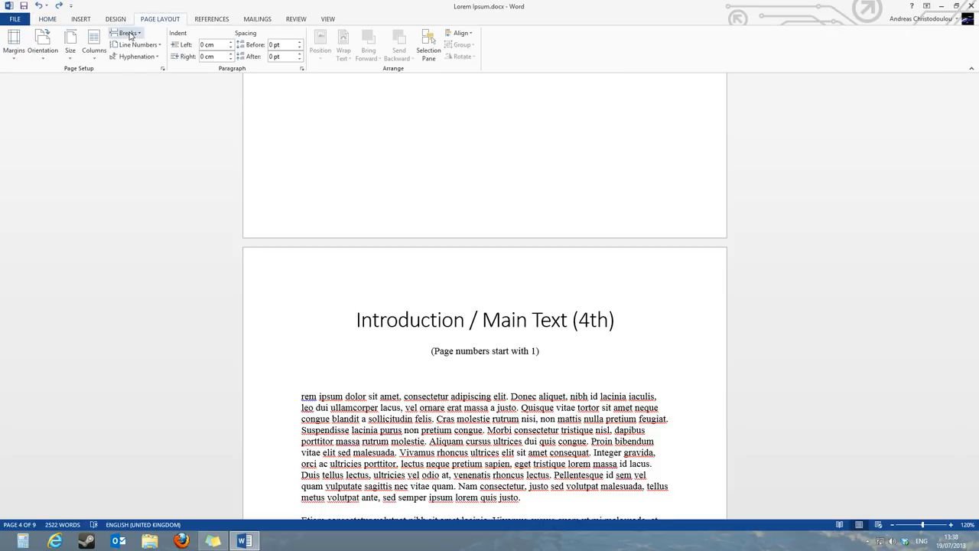
{"action": "left_click", "coordinate": [128, 33]}
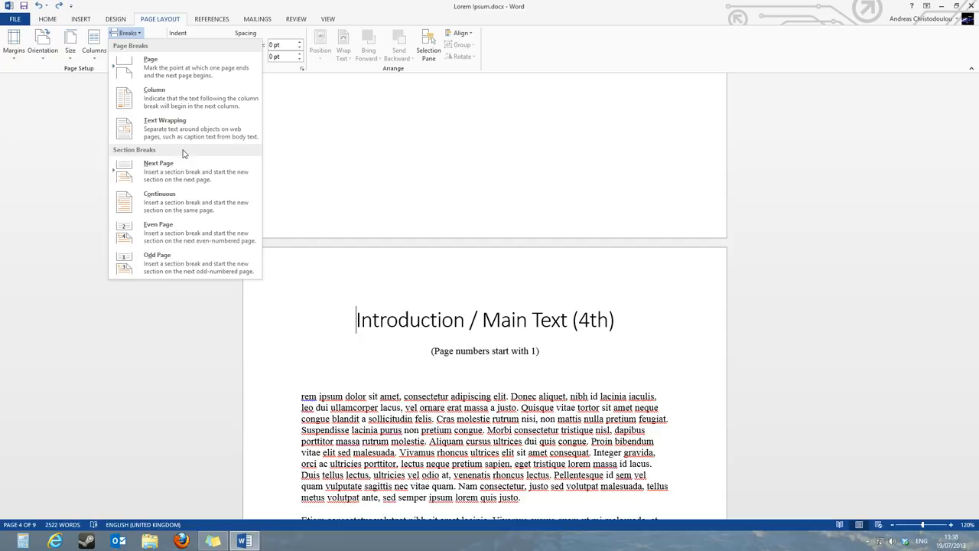
{"action": "left_click", "coordinate": [179, 176]}
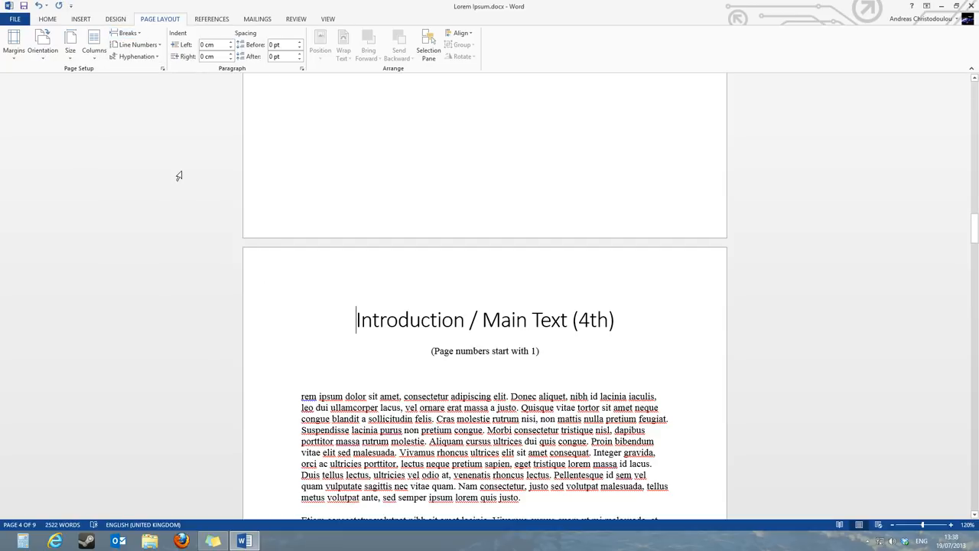
{"action": "left_click", "coordinate": [57, 17]}
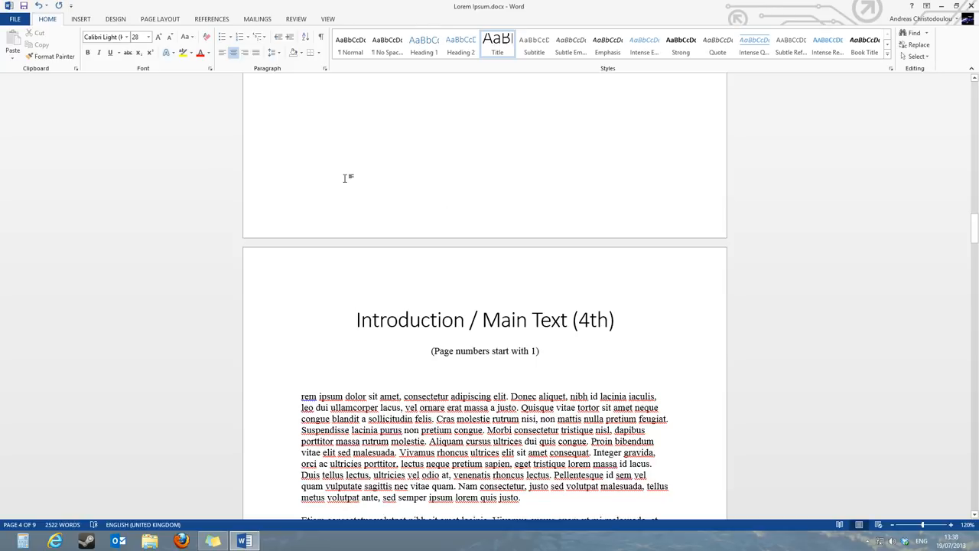
{"action": "mouse_move", "coordinate": [505, 199]}
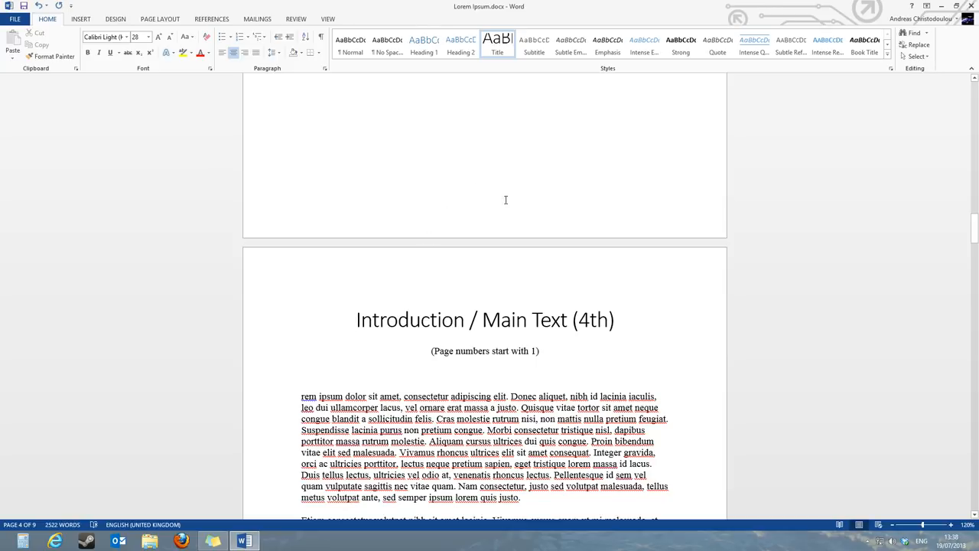
{"action": "mouse_move", "coordinate": [465, 163]}
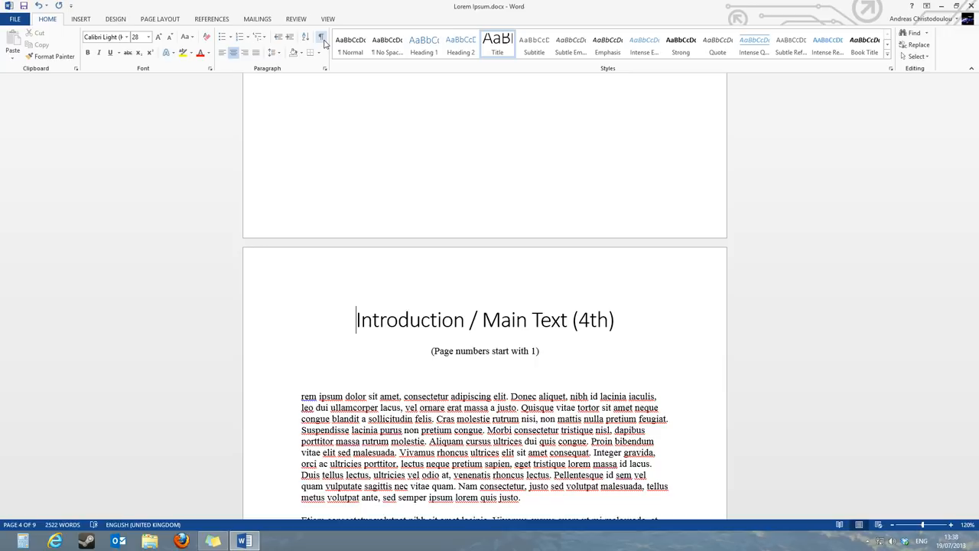
{"action": "left_click", "coordinate": [320, 38]}
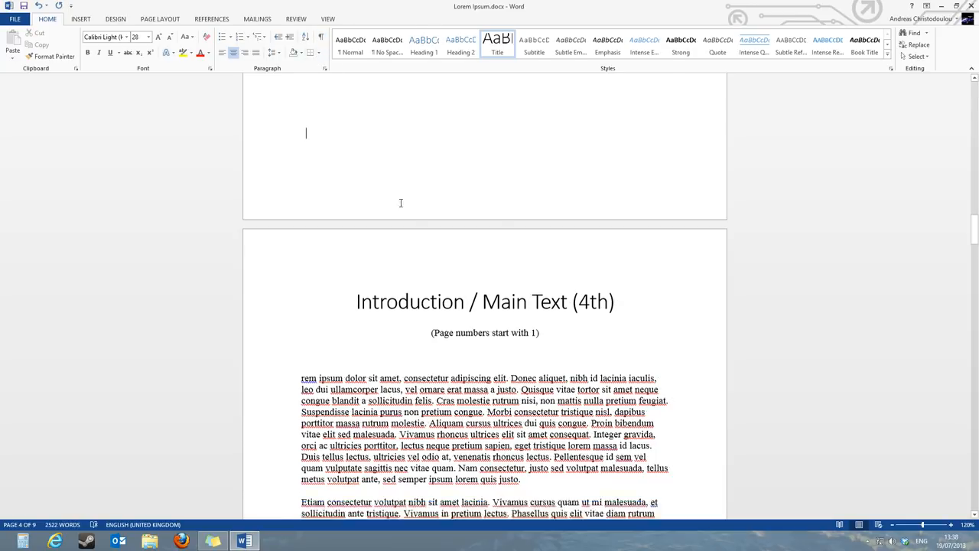
{"action": "scroll", "scroll_direction": "down", "scroll_amount": 3}
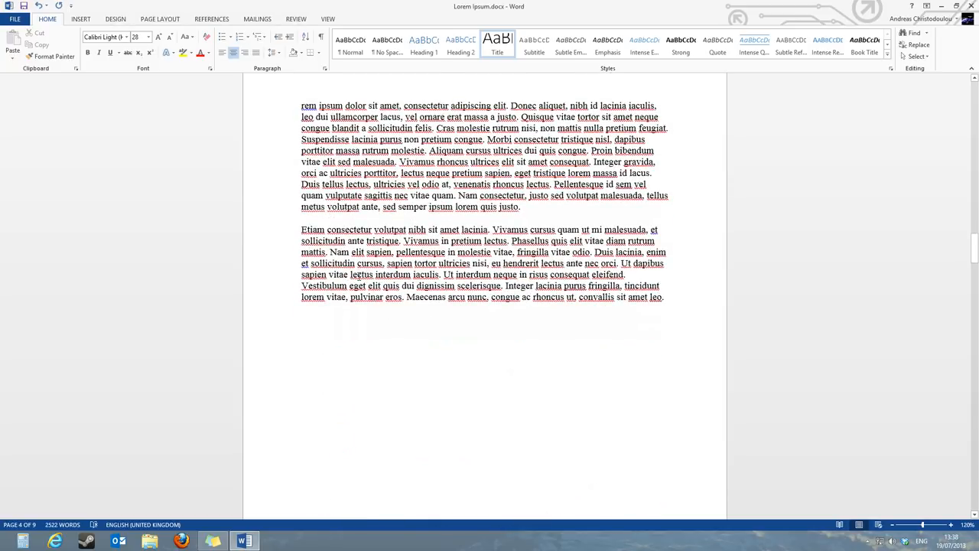
{"action": "scroll", "scroll_direction": "down", "scroll_amount": 3}
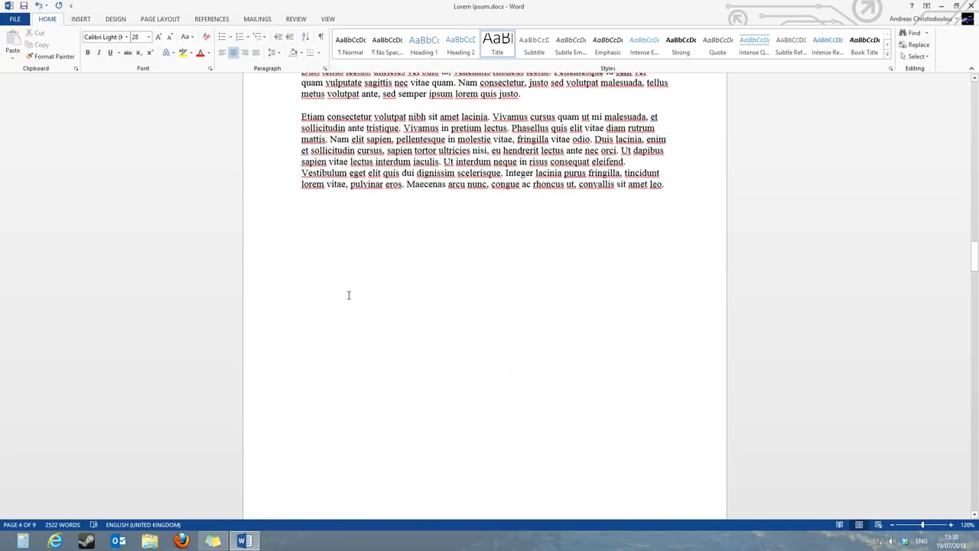
Step: Add a Plain Number 2 page number centred at the bottom of the pages
{"action": "left_click", "coordinate": [97, 18]}
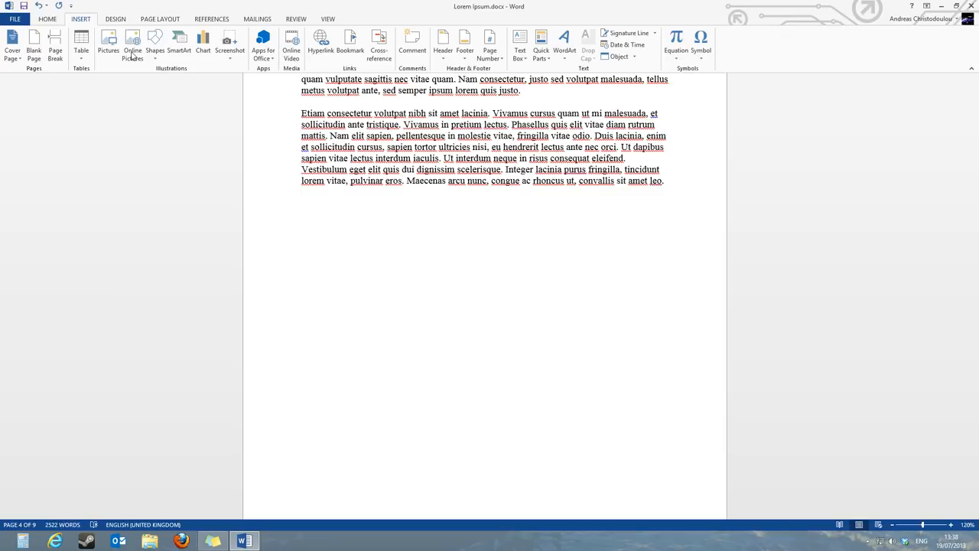
{"action": "mouse_move", "coordinate": [583, 40]}
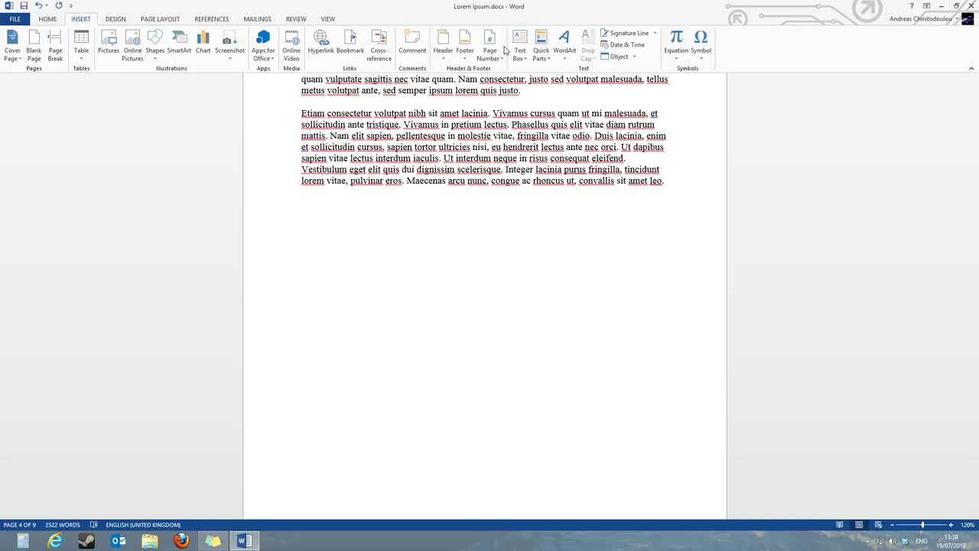
{"action": "left_click", "coordinate": [490, 42]}
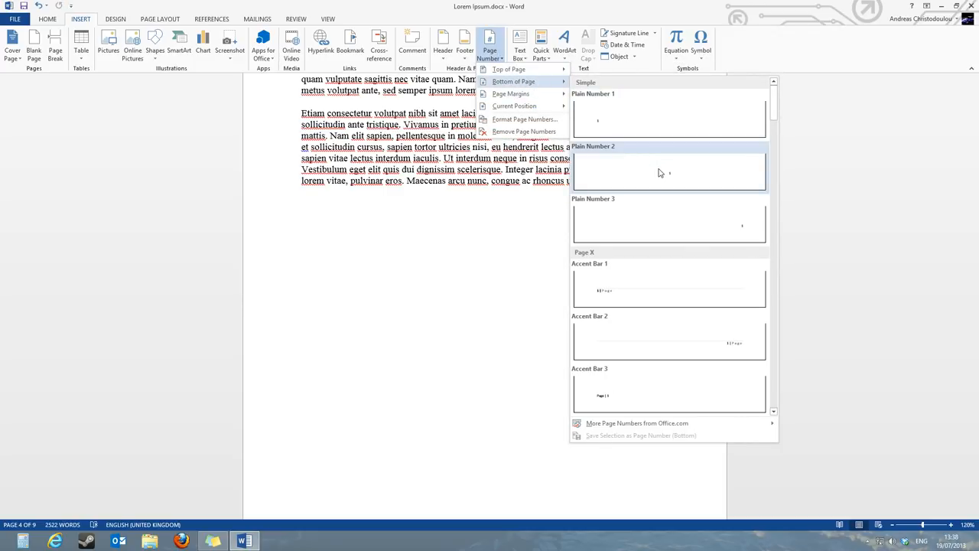
{"action": "left_click", "coordinate": [669, 172]}
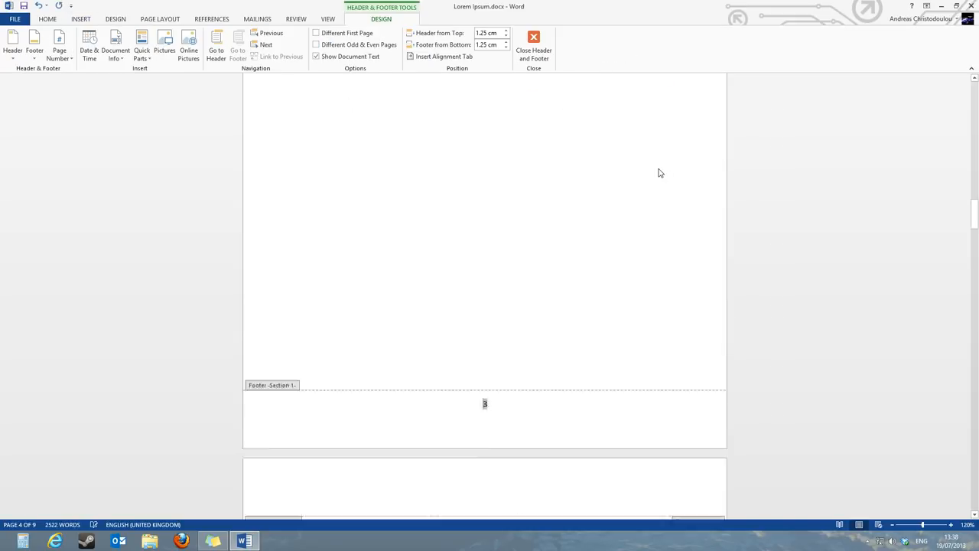
{"action": "scroll", "scroll_direction": "down", "scroll_amount": 3}
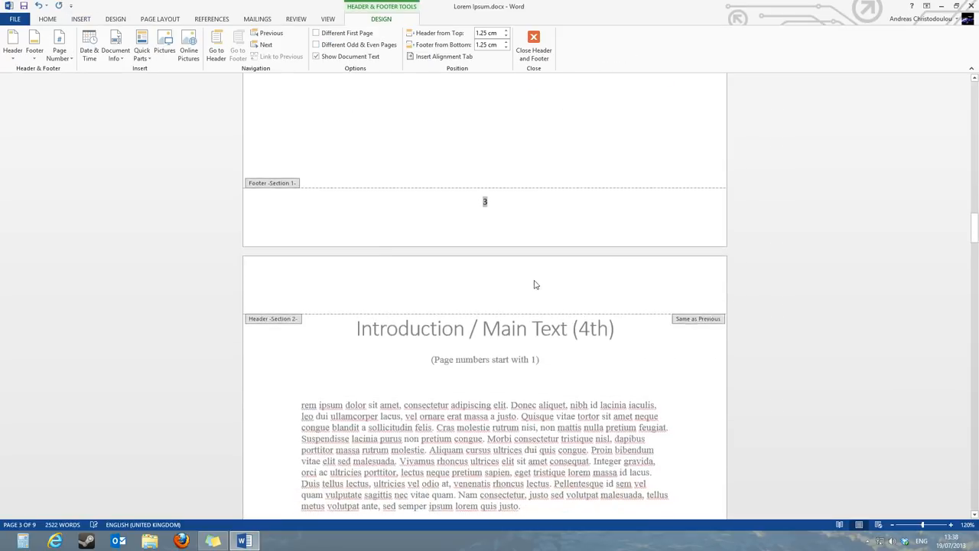
{"action": "scroll", "scroll_direction": "down", "scroll_amount": 3}
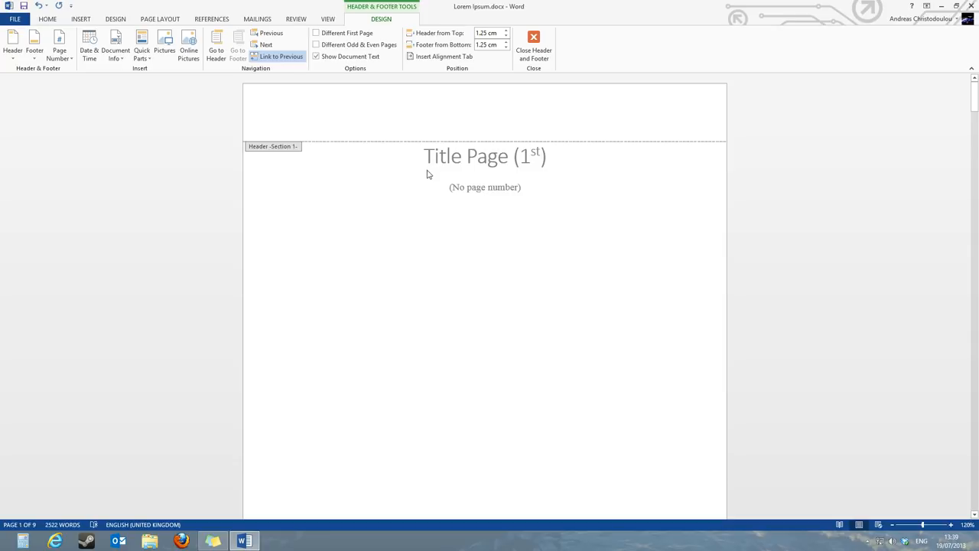
{"action": "scroll", "scroll_direction": "down", "scroll_amount": 3}
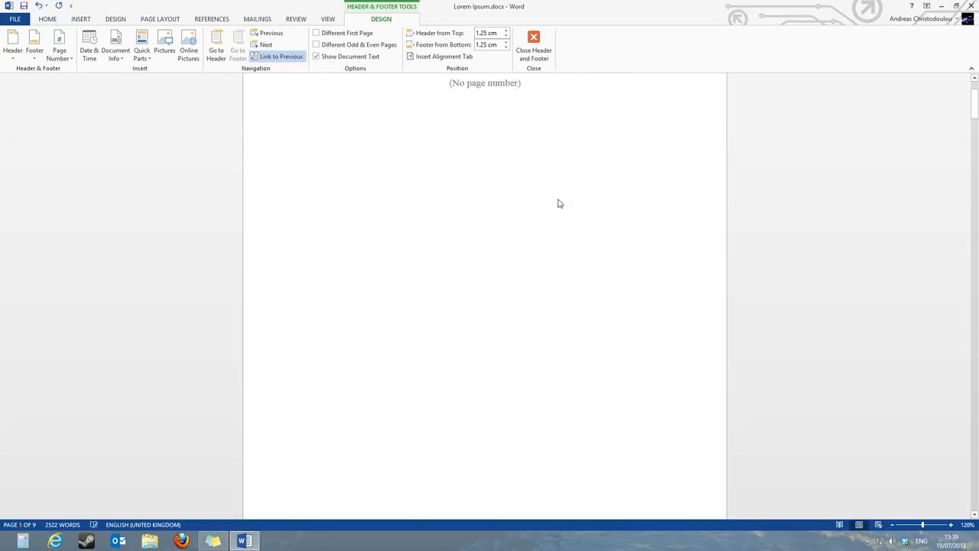
{"action": "scroll", "scroll_direction": "down", "scroll_amount": 3}
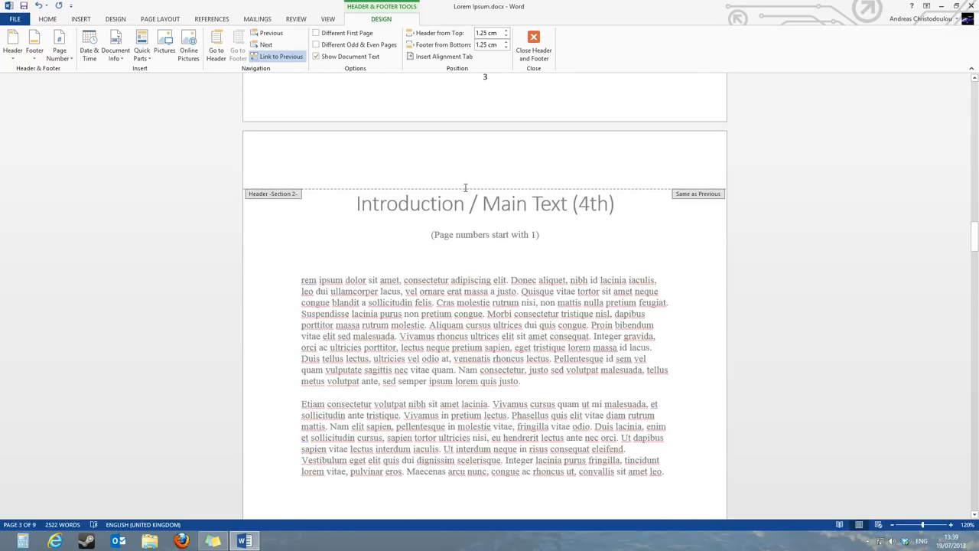
{"action": "scroll", "scroll_direction": "down", "scroll_amount": 3}
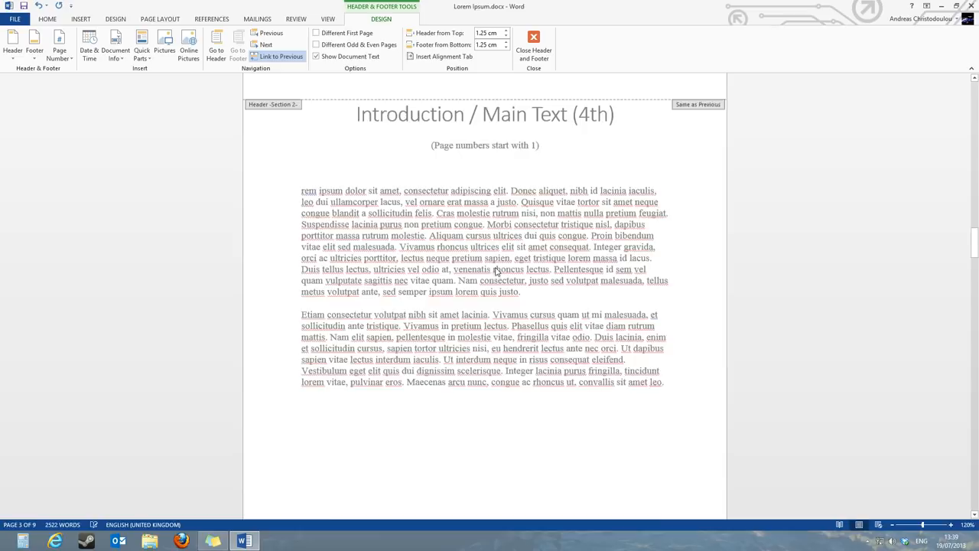
{"action": "scroll", "scroll_direction": "down", "scroll_amount": 3}
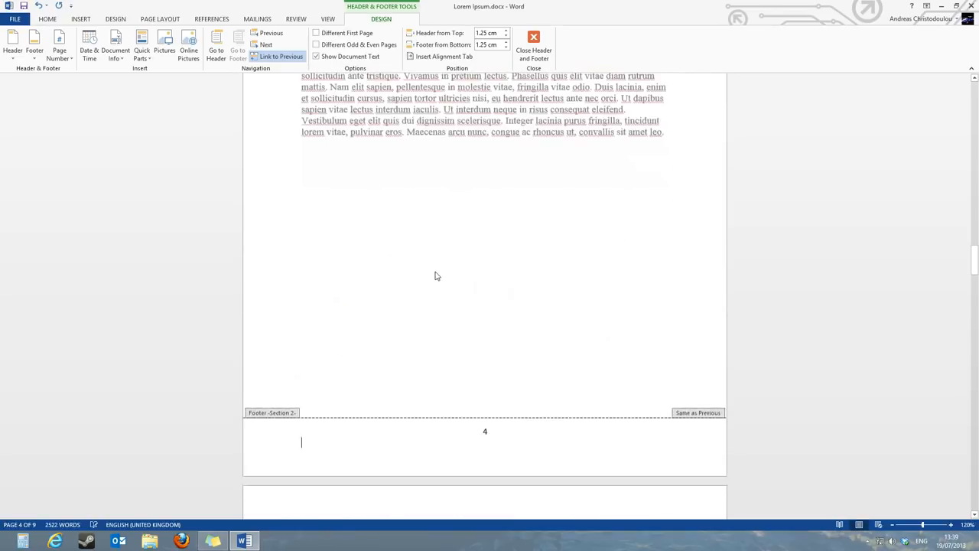
{"action": "scroll", "scroll_direction": "up", "scroll_amount": 3}
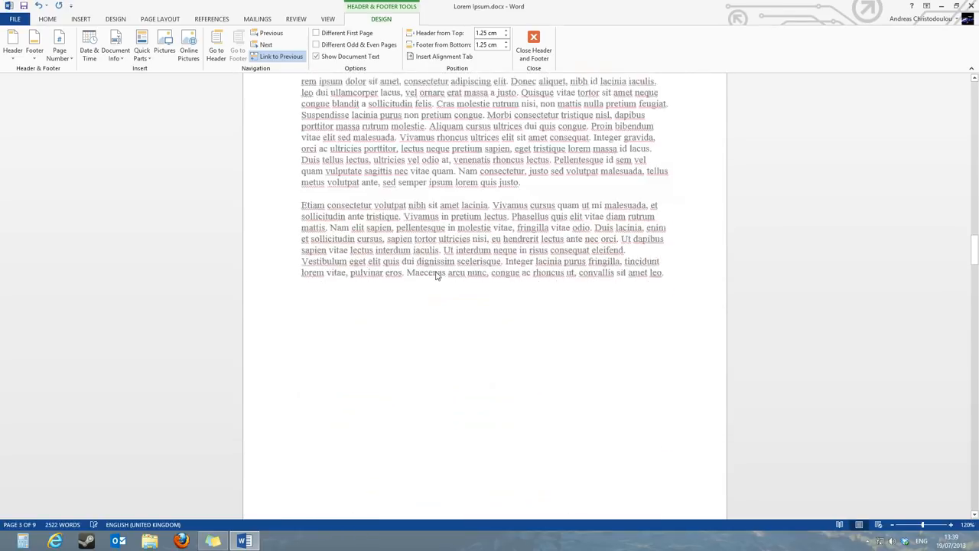
{"action": "scroll", "scroll_direction": "down", "scroll_amount": 3}
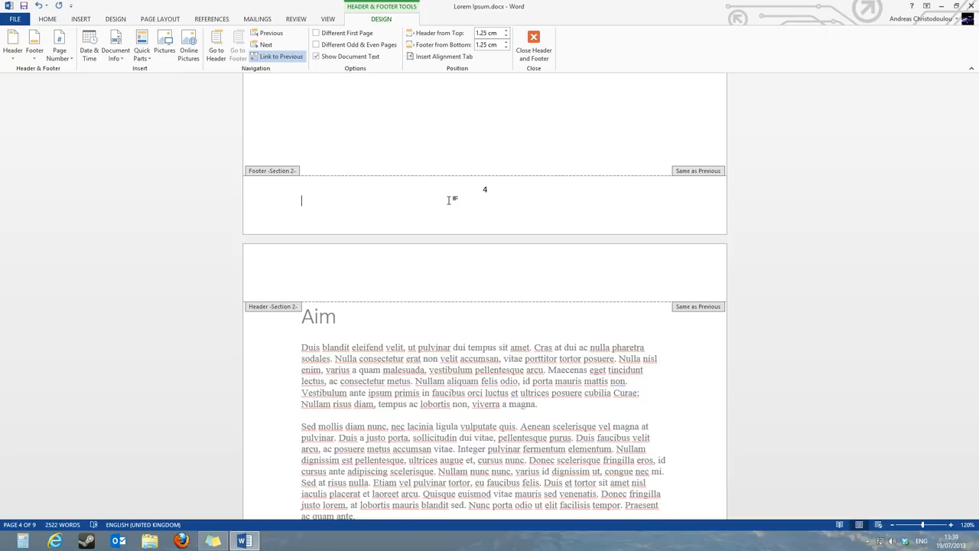
{"action": "mouse_move", "coordinate": [382, 33]}
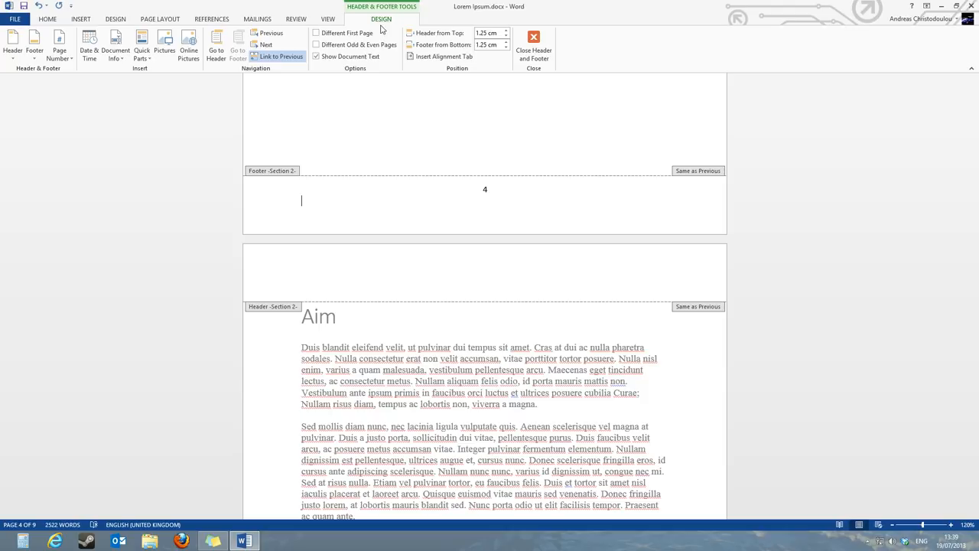
{"action": "mouse_move", "coordinate": [303, 178]}
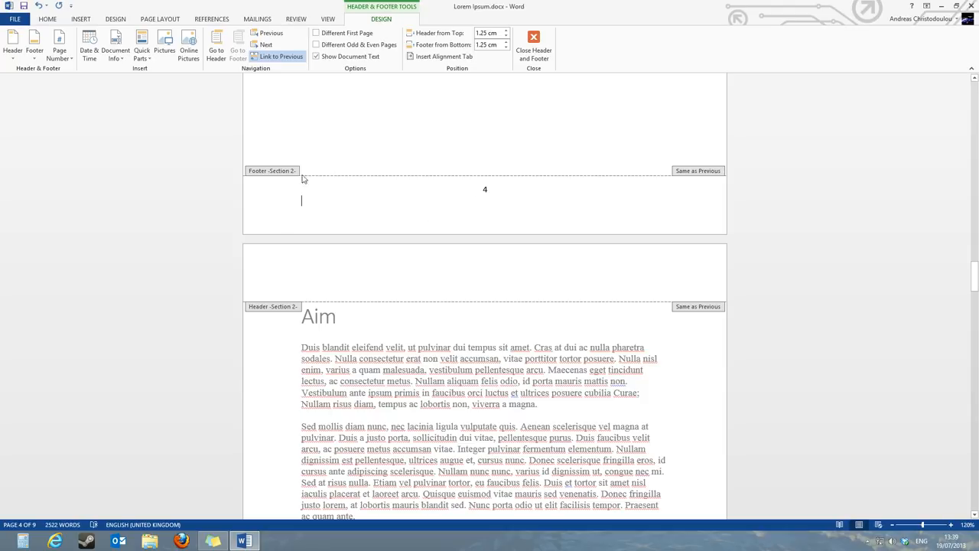
{"action": "mouse_move", "coordinate": [469, 116]}
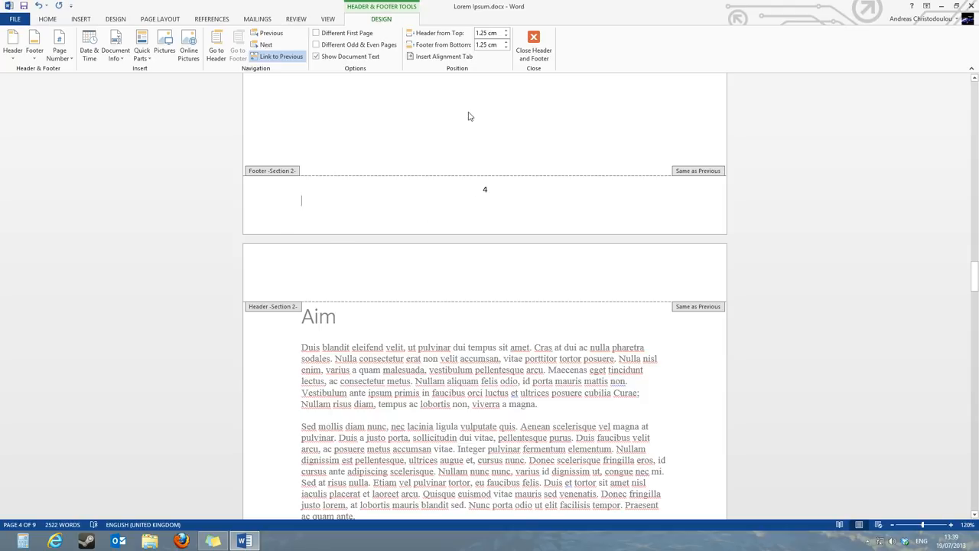
{"action": "mouse_move", "coordinate": [457, 192]}
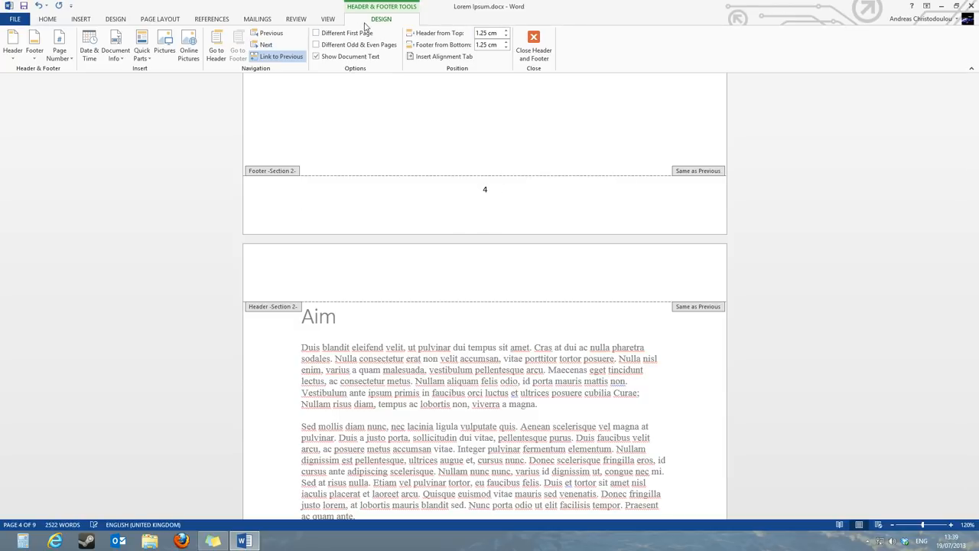
Step: Select the page number 4 in the Introduction section's footer
{"action": "double_click", "coordinate": [485, 189]}
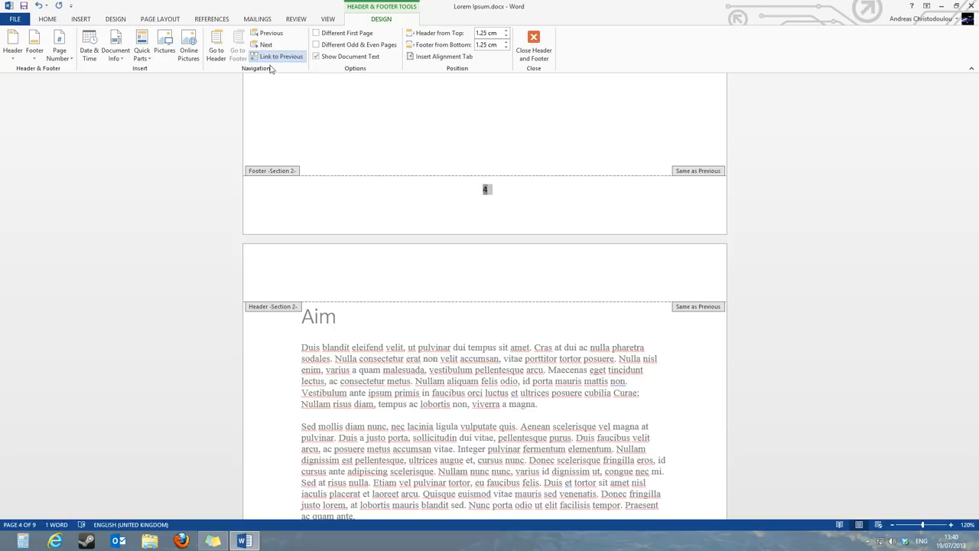
{"action": "mouse_move", "coordinate": [286, 63]}
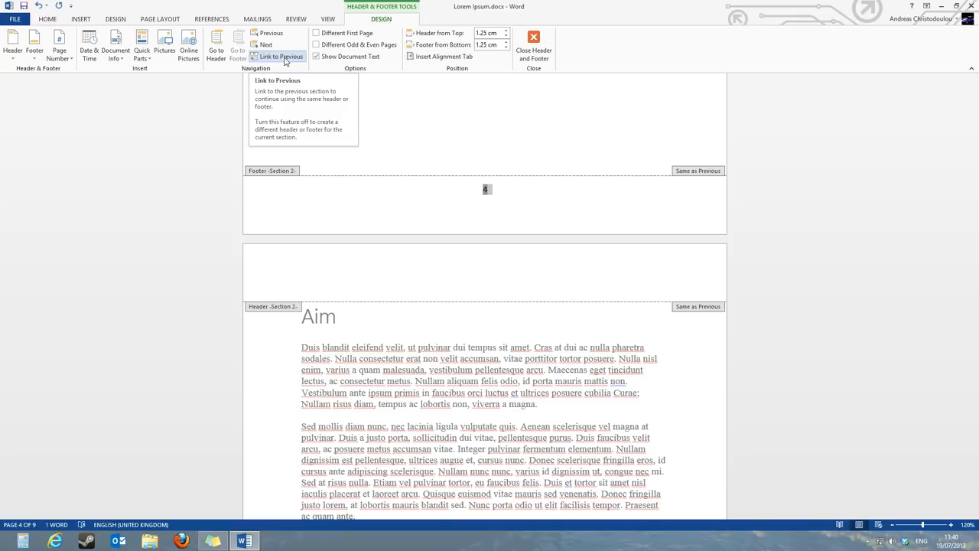
{"action": "mouse_move", "coordinate": [277, 60]}
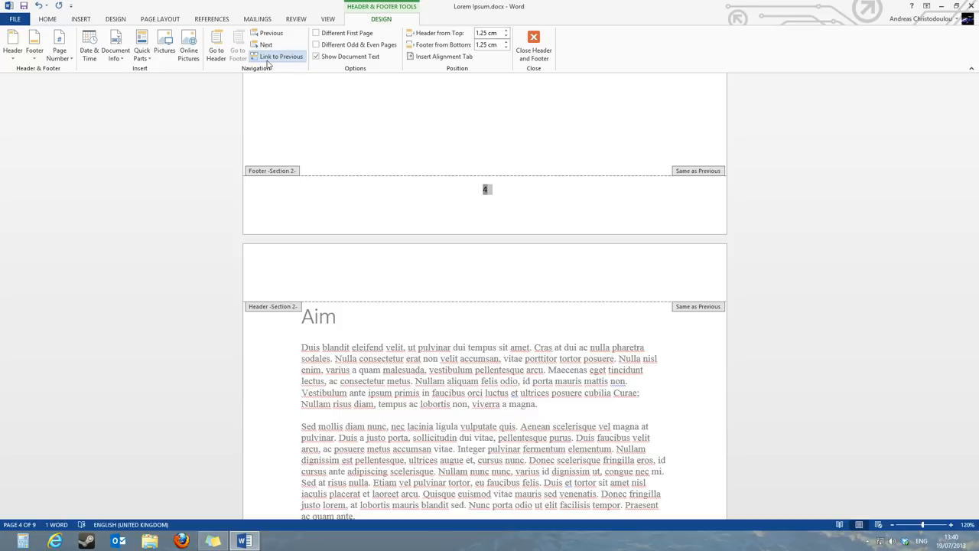
{"action": "mouse_move", "coordinate": [276, 56]}
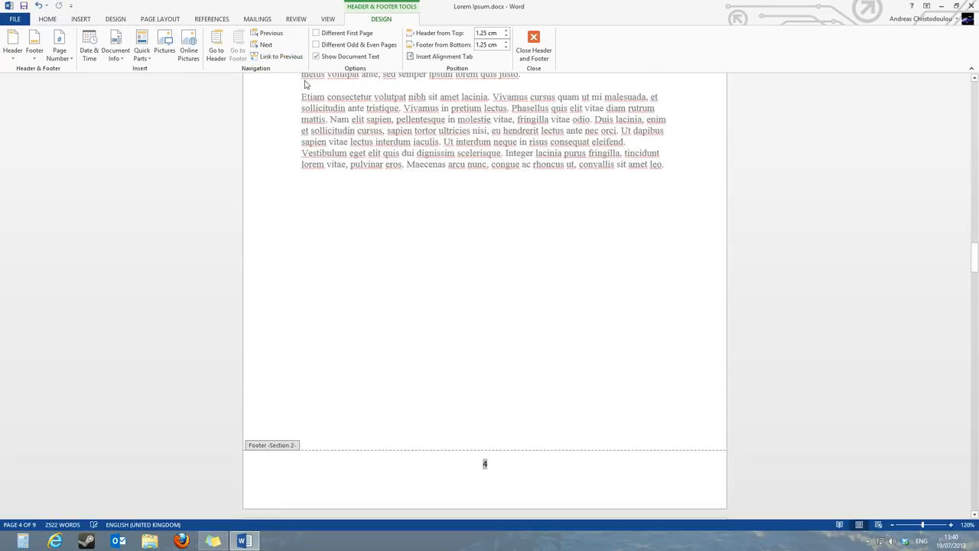
{"action": "mouse_move", "coordinate": [339, 144]}
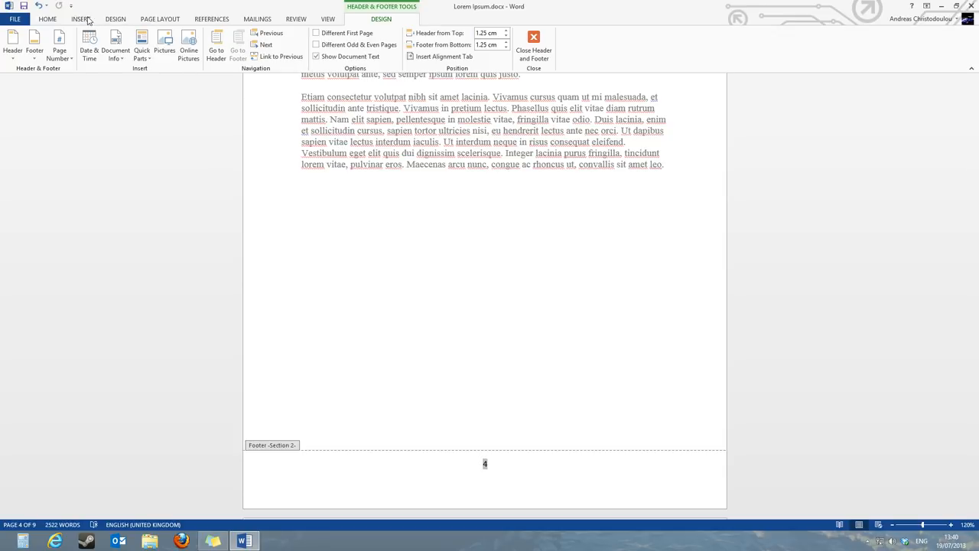
Step: Set the Introduction section's page number format to start at 1
{"action": "left_click", "coordinate": [79, 18]}
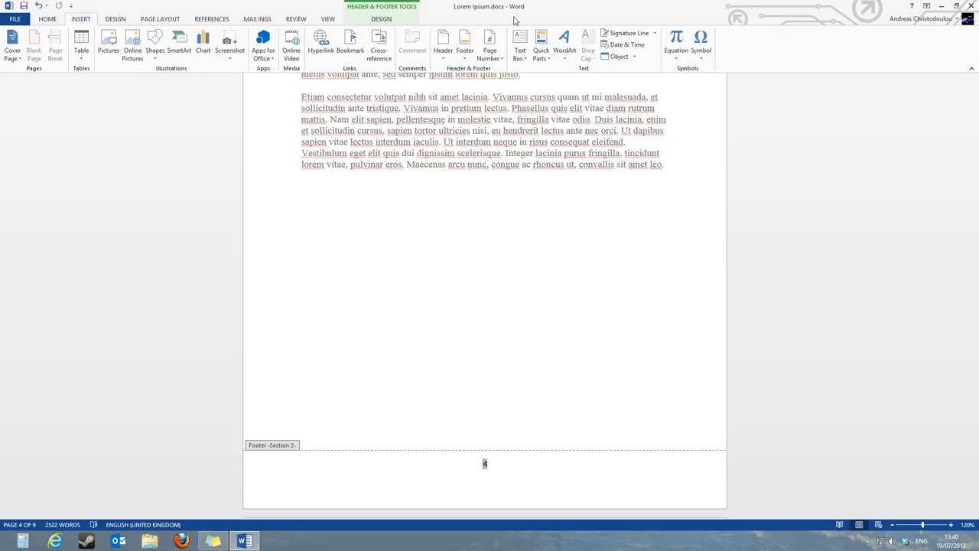
{"action": "left_click", "coordinate": [490, 42]}
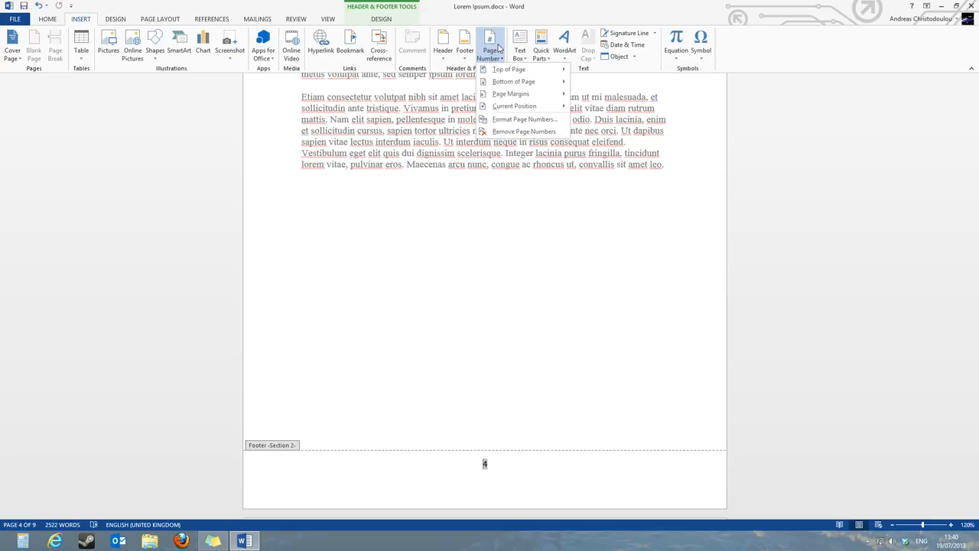
{"action": "mouse_move", "coordinate": [524, 119]}
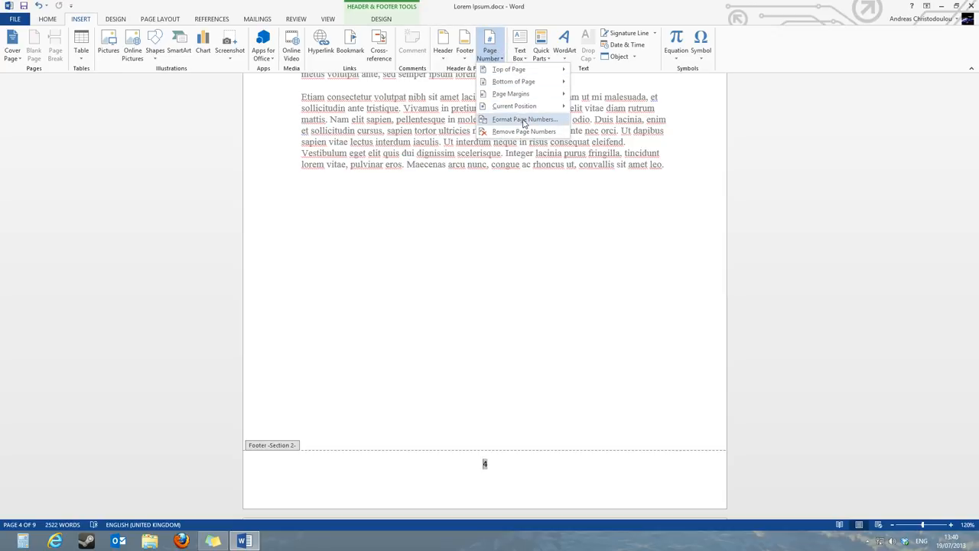
{"action": "left_click", "coordinate": [525, 119]}
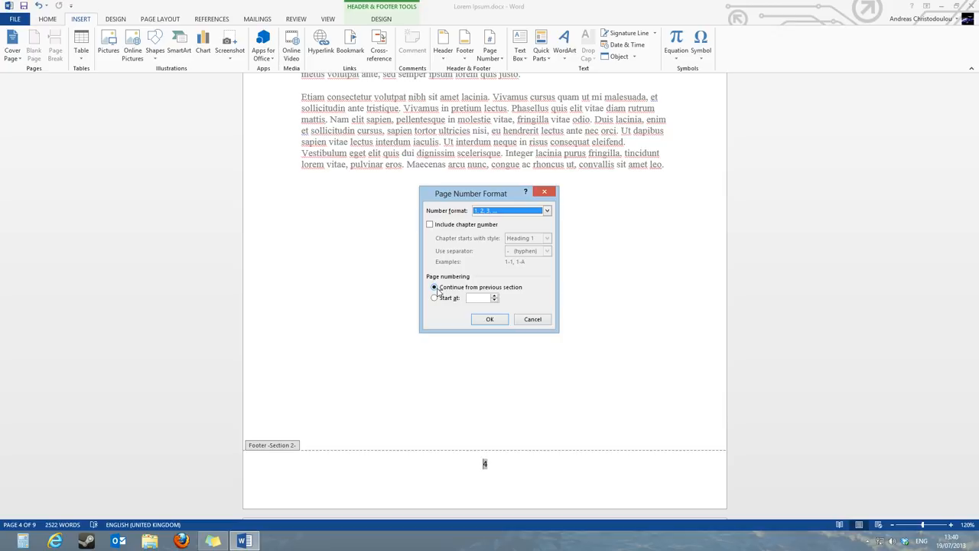
{"action": "mouse_move", "coordinate": [489, 281]}
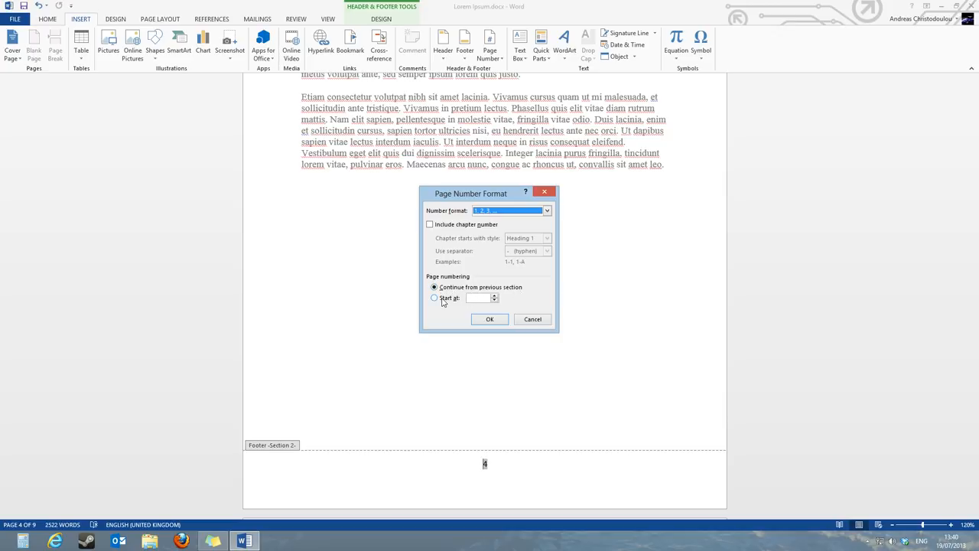
{"action": "left_click", "coordinate": [435, 298]}
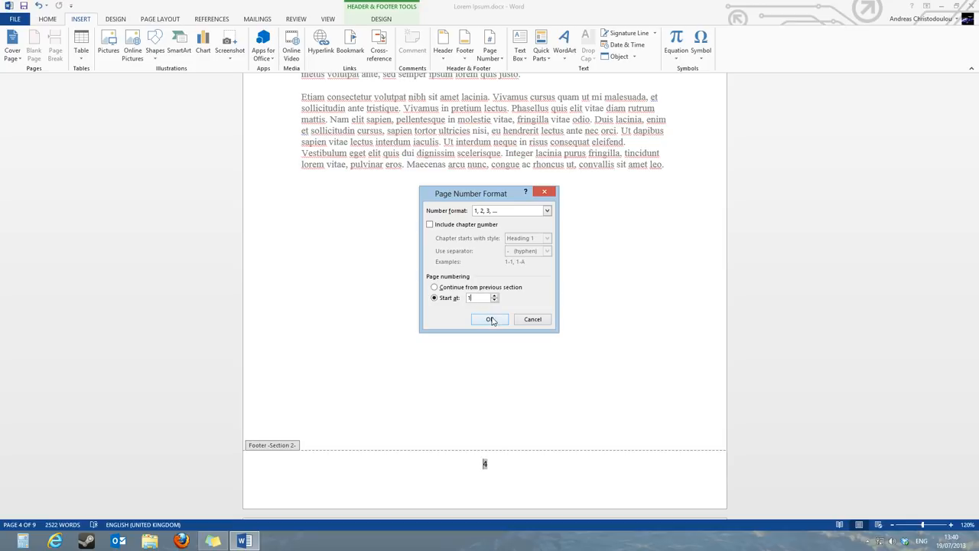
{"action": "left_click", "coordinate": [488, 319]}
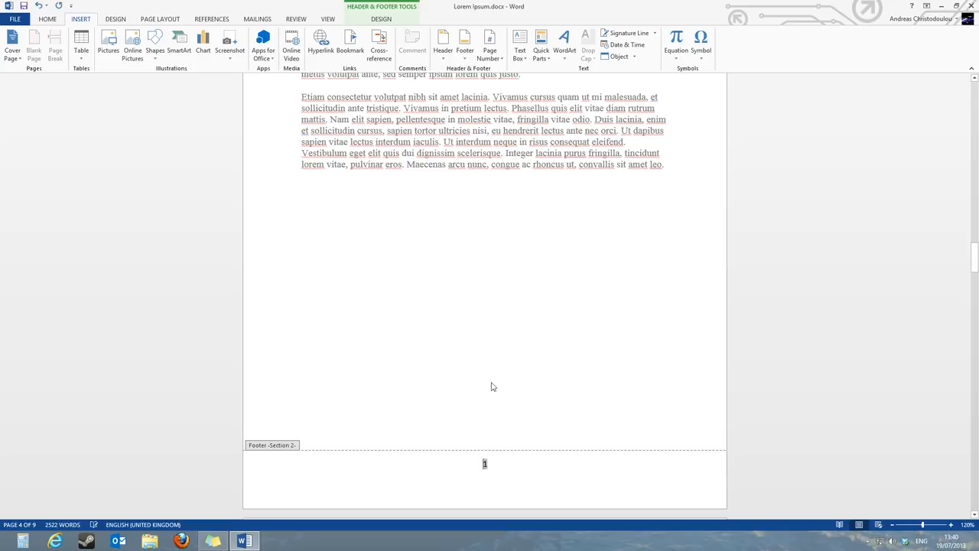
{"action": "scroll", "scroll_direction": "down", "scroll_amount": 3}
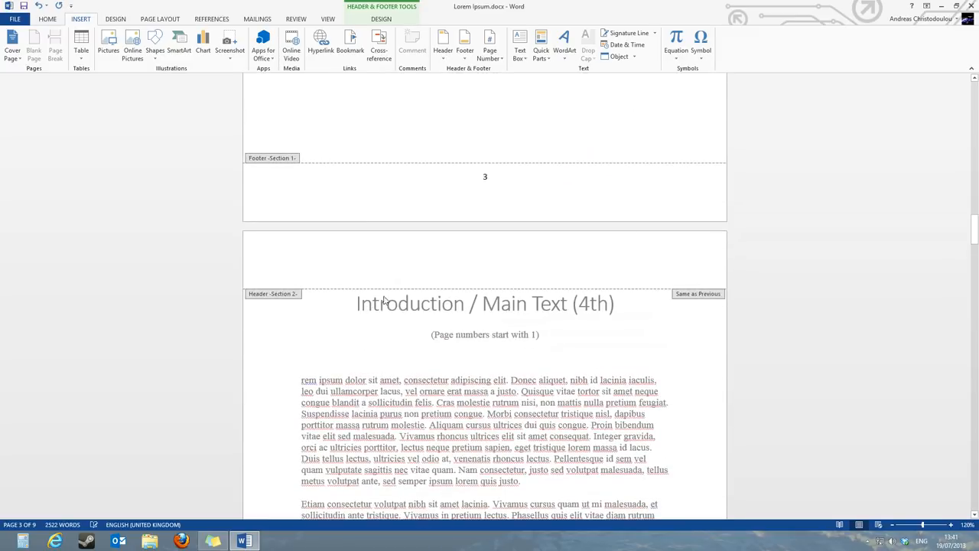
{"action": "scroll", "scroll_direction": "down", "scroll_amount": 3}
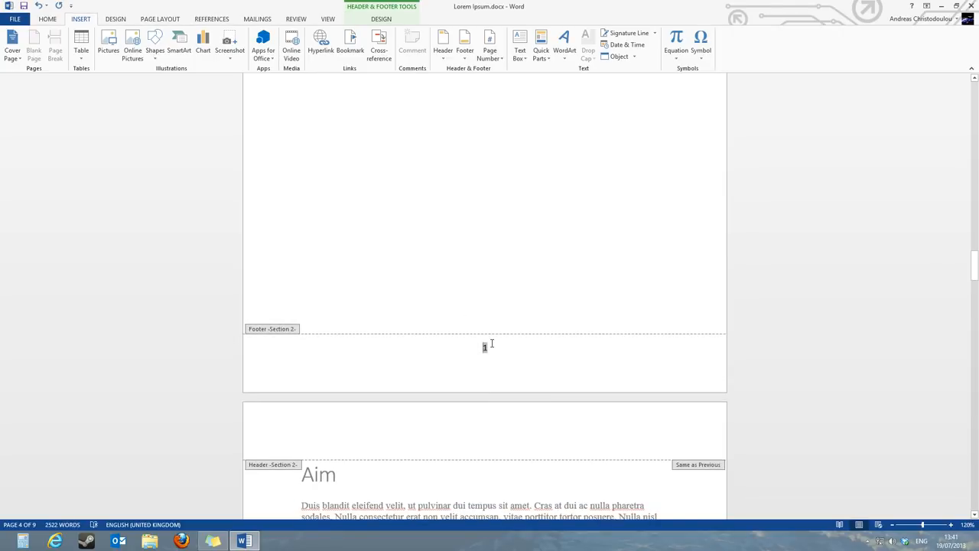
{"action": "mouse_move", "coordinate": [498, 349]}
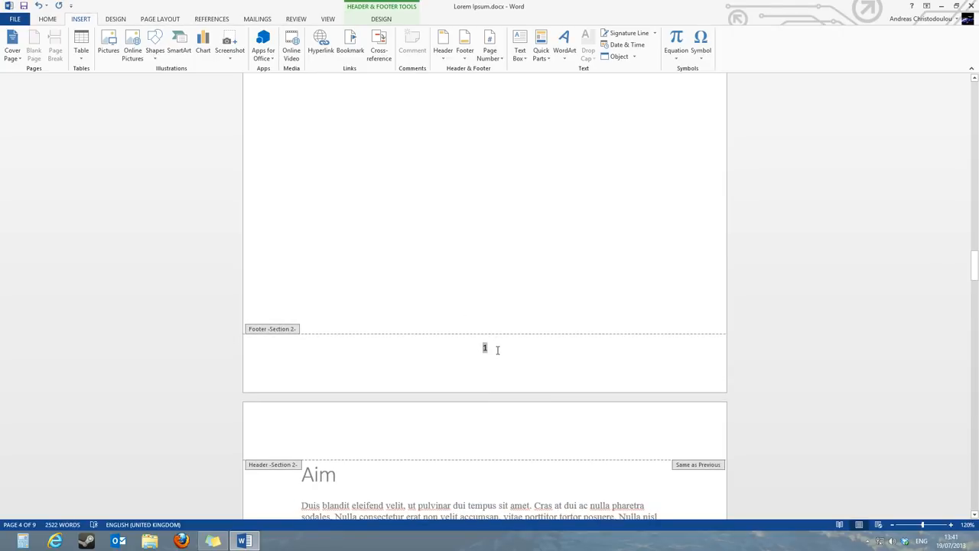
{"action": "scroll", "scroll_direction": "down", "scroll_amount": 3}
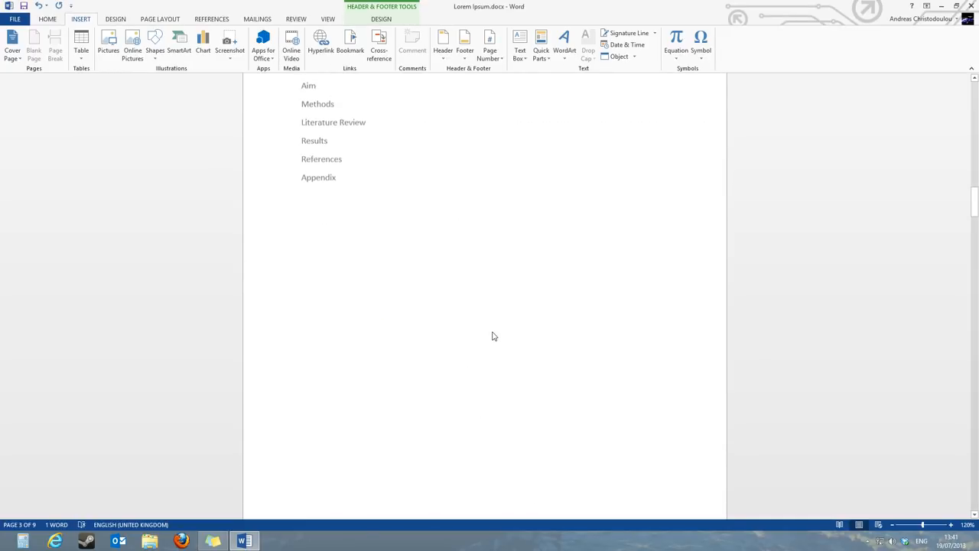
{"action": "scroll", "scroll_direction": "down", "scroll_amount": 3}
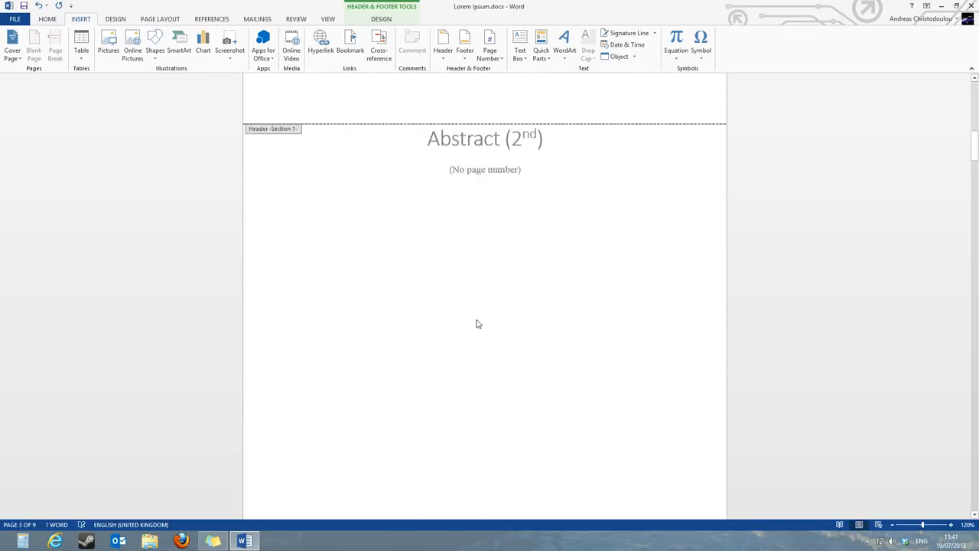
{"action": "scroll", "scroll_direction": "down", "scroll_amount": 3}
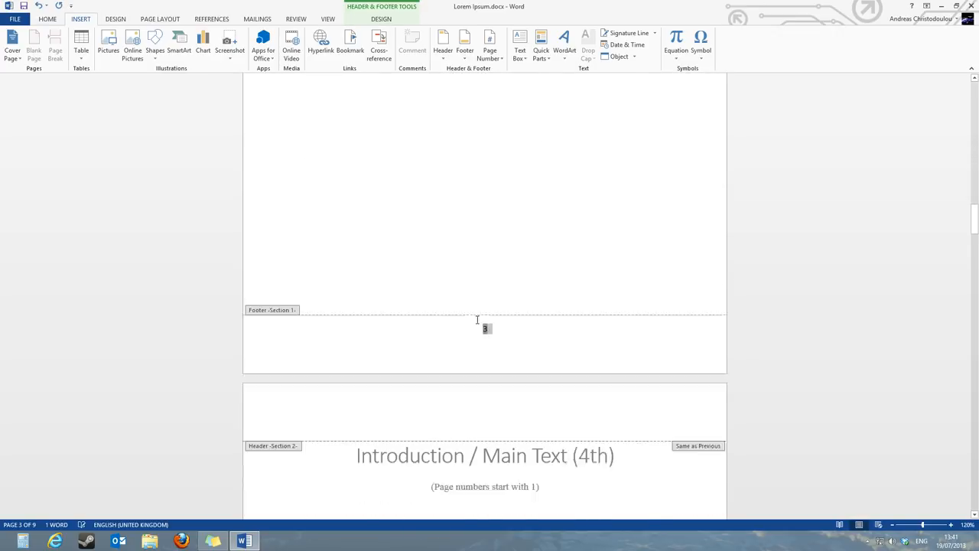
{"action": "scroll", "scroll_direction": "down", "scroll_amount": 3}
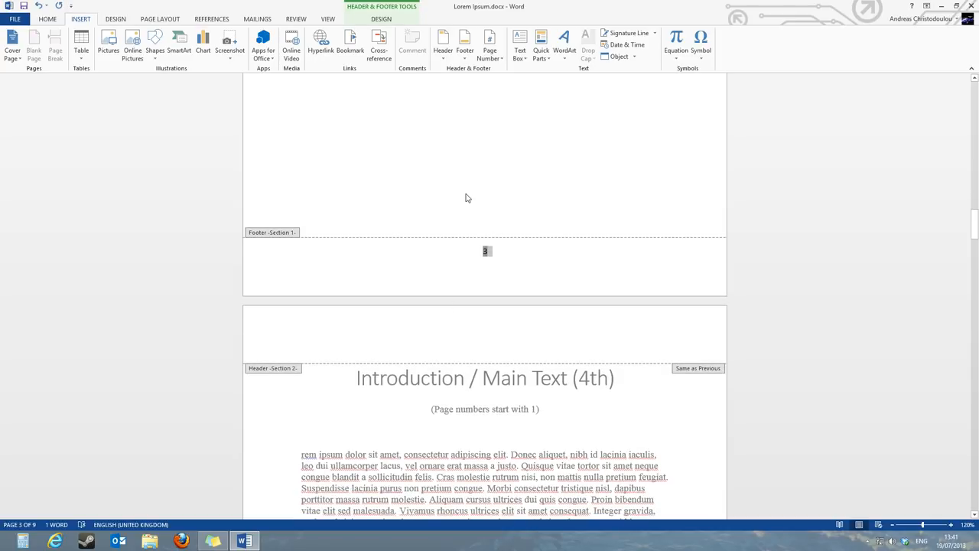
{"action": "mouse_move", "coordinate": [481, 205]}
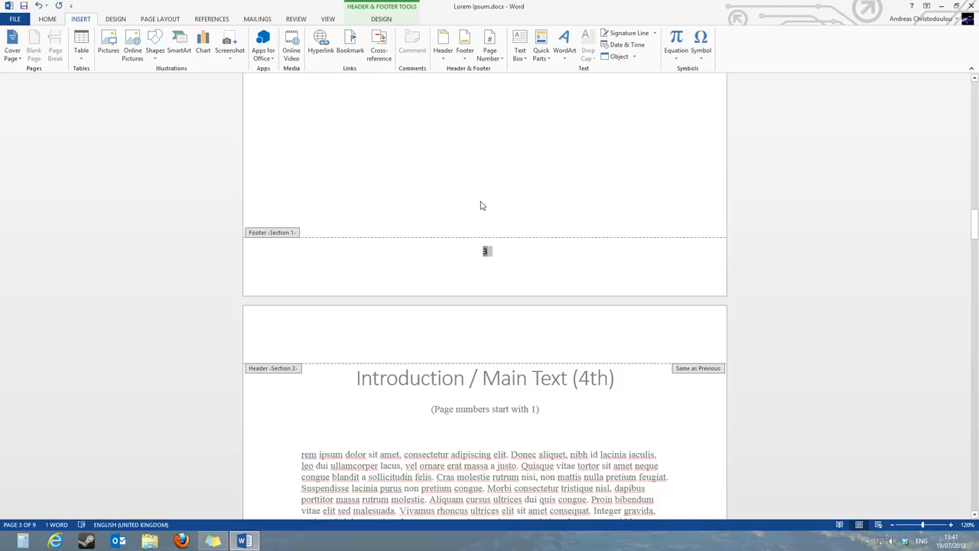
{"action": "scroll", "scroll_direction": "down", "scroll_amount": 3}
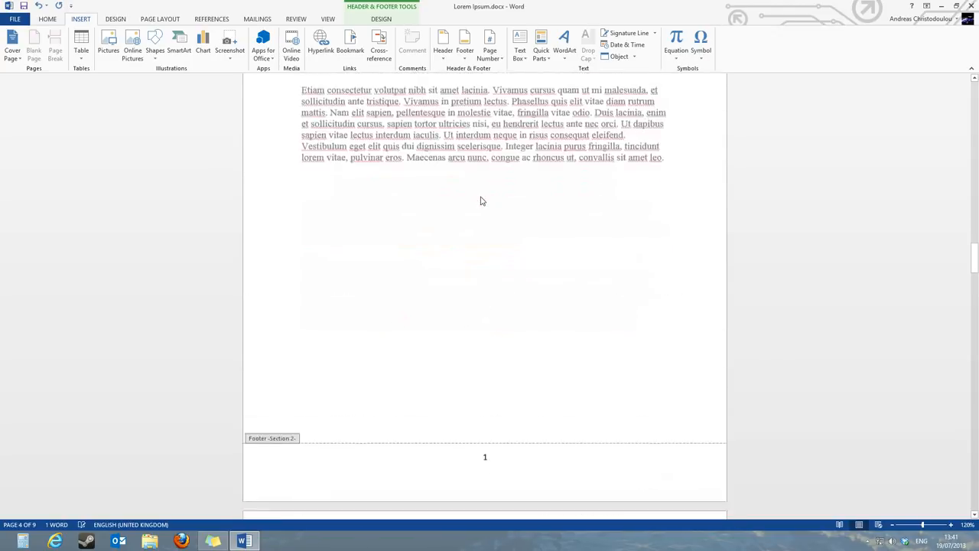
{"action": "scroll", "scroll_direction": "down", "scroll_amount": 3}
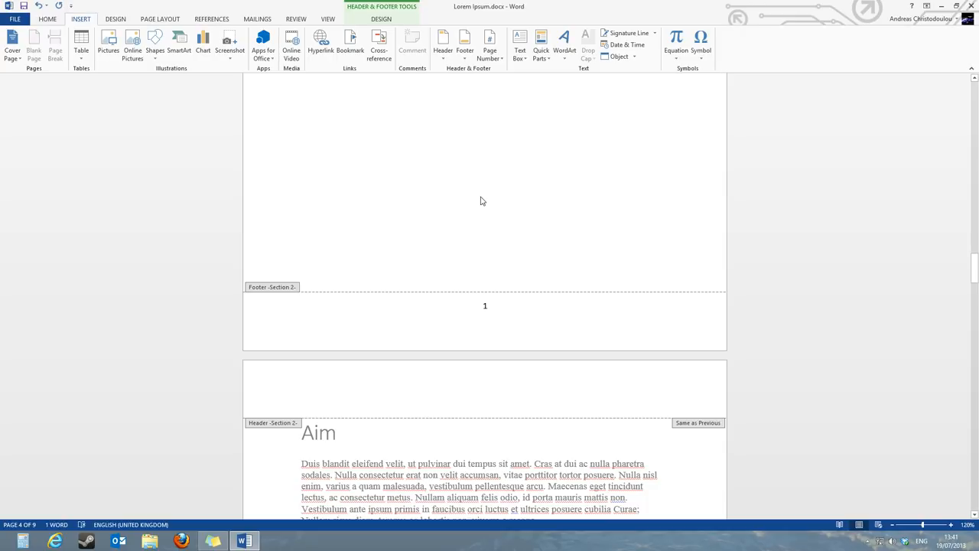
{"action": "scroll", "scroll_direction": "down", "scroll_amount": 3}
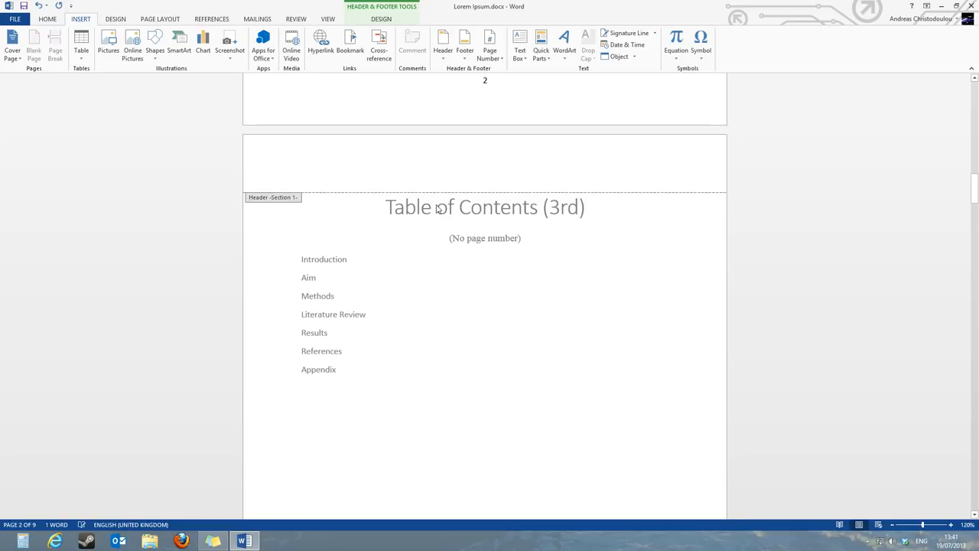
{"action": "scroll", "scroll_direction": "down", "scroll_amount": 3}
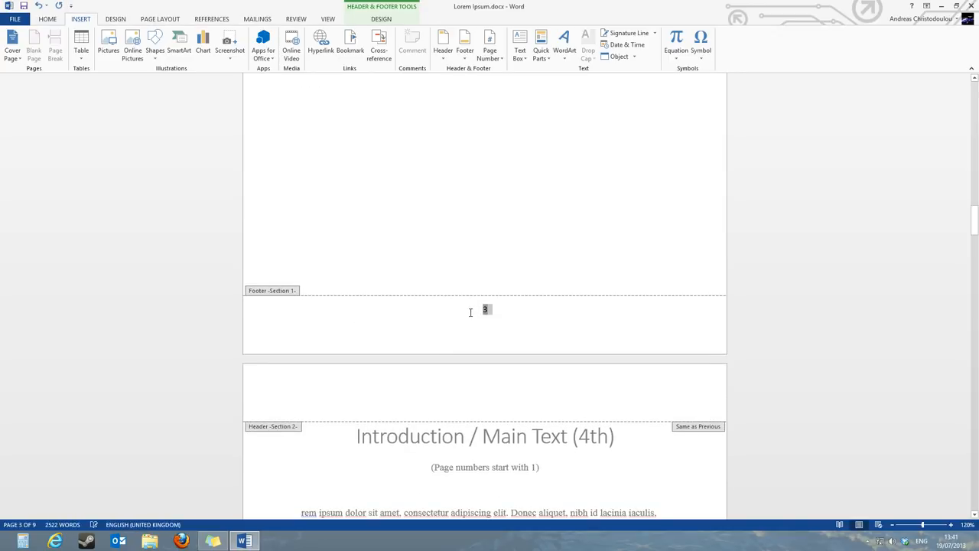
Step: Remove the first section's footer page number and verify the main text still starts at 1
{"action": "double_click", "coordinate": [487, 310]}
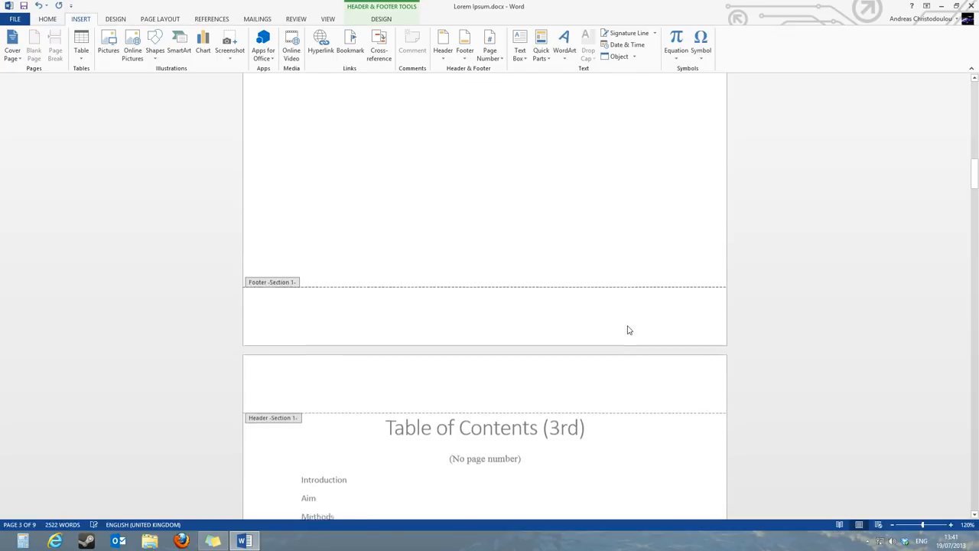
{"action": "scroll", "scroll_direction": "up", "scroll_amount": 3}
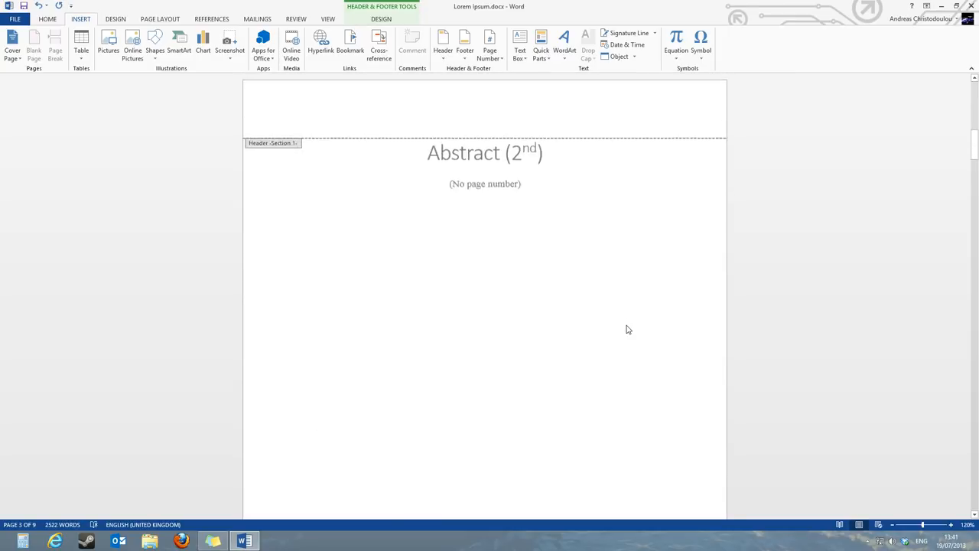
{"action": "scroll", "scroll_direction": "down", "scroll_amount": 3}
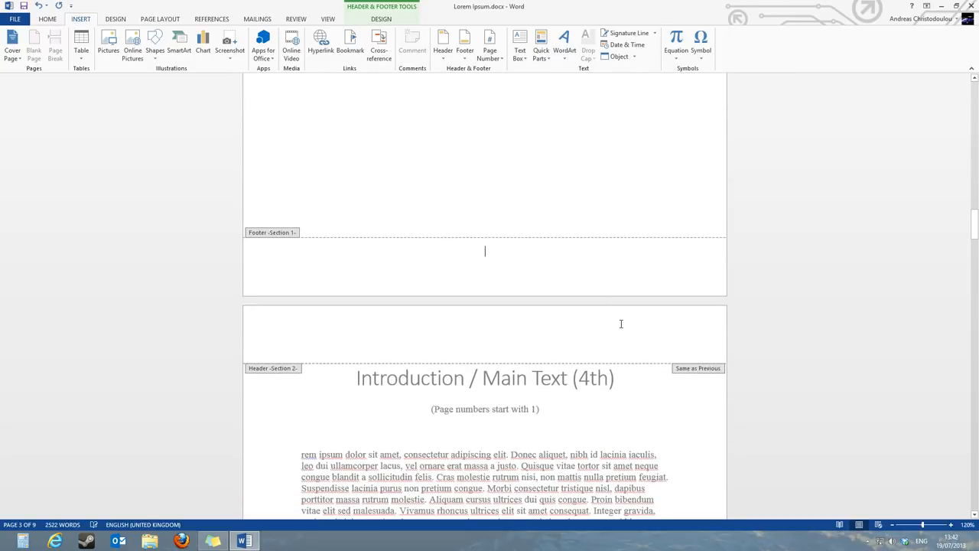
{"action": "mouse_move", "coordinate": [604, 316]}
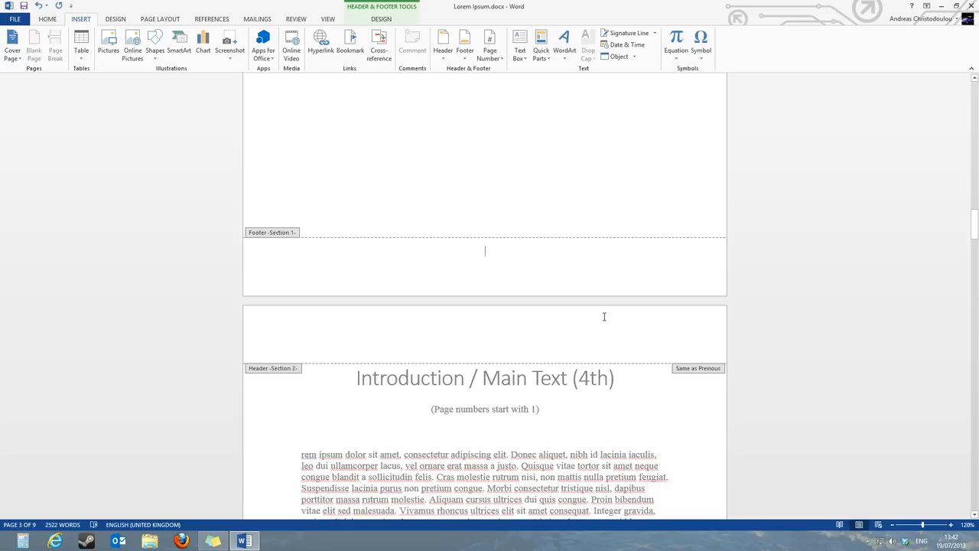
{"action": "scroll", "scroll_direction": "down", "scroll_amount": 3}
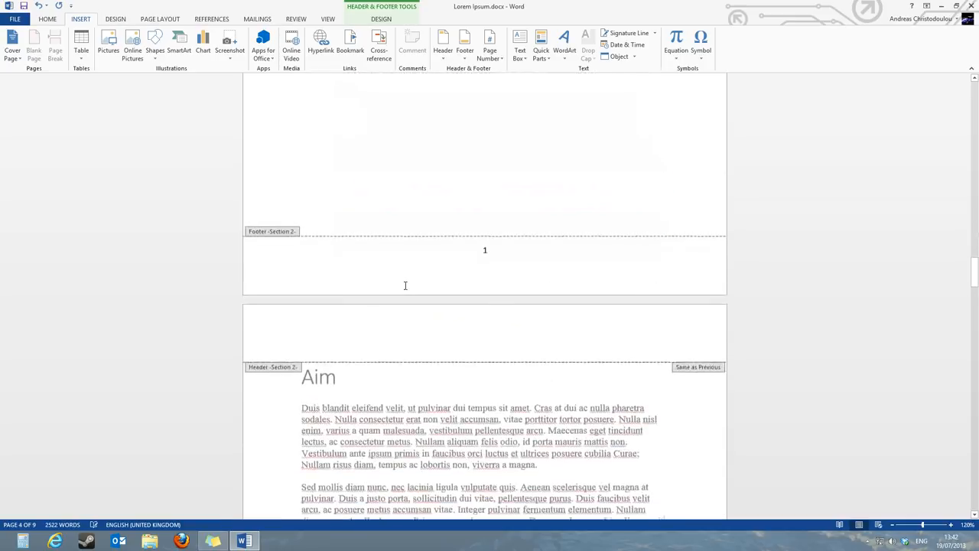
{"action": "scroll", "scroll_direction": "down", "scroll_amount": 3}
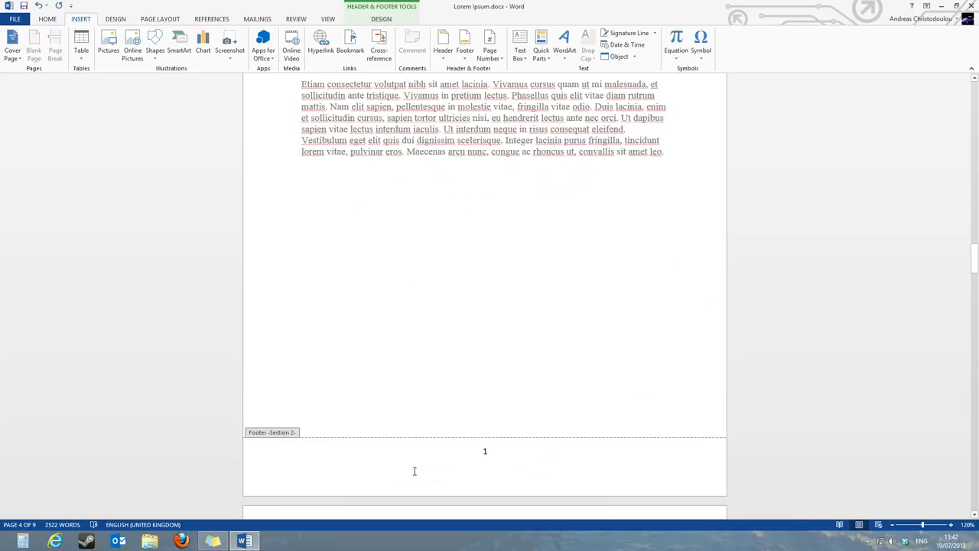
{"action": "scroll", "scroll_direction": "down", "scroll_amount": 3}
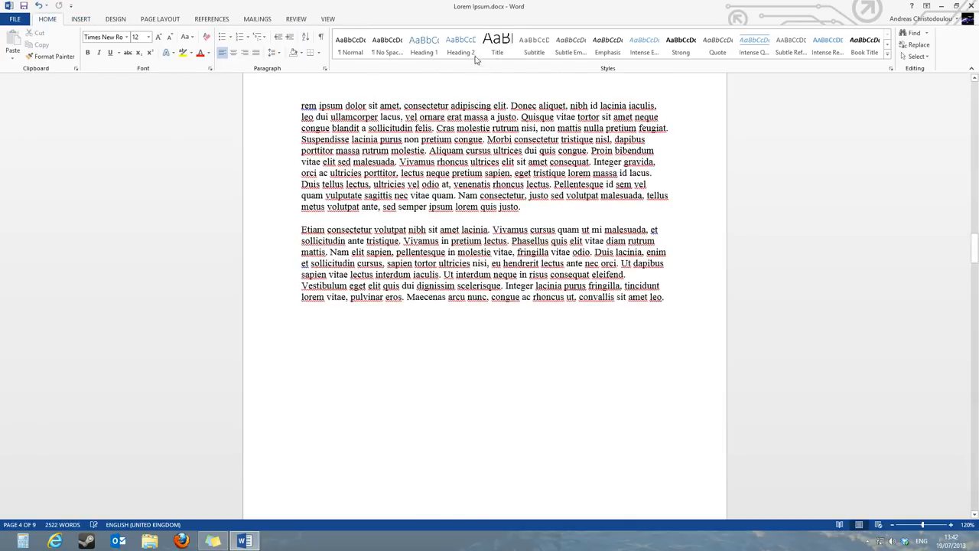
Step: Scroll down through the document, then back up toward the unnumbered Abstract page
{"action": "scroll", "scroll_direction": "down", "scroll_amount": 3}
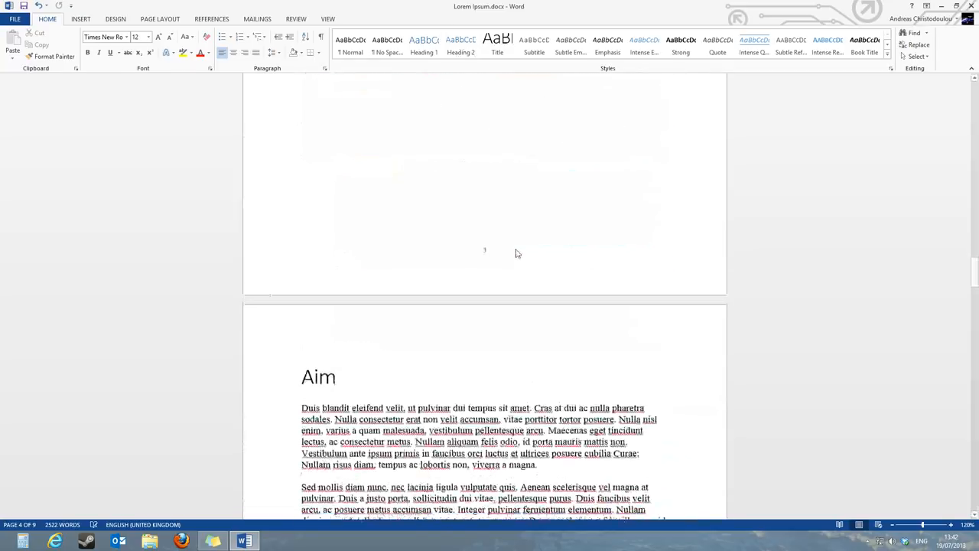
{"action": "scroll", "scroll_direction": "down", "scroll_amount": 3}
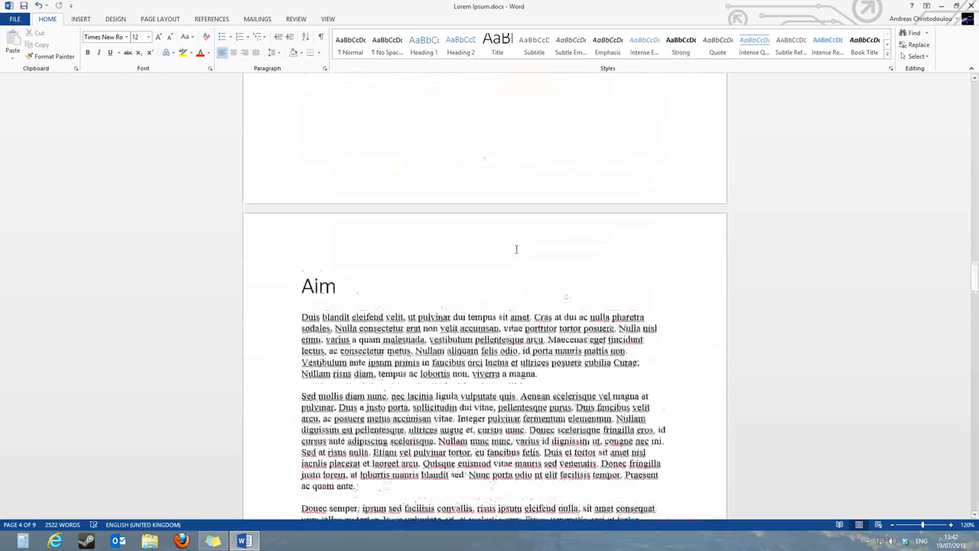
{"action": "scroll", "scroll_direction": "down", "scroll_amount": 3}
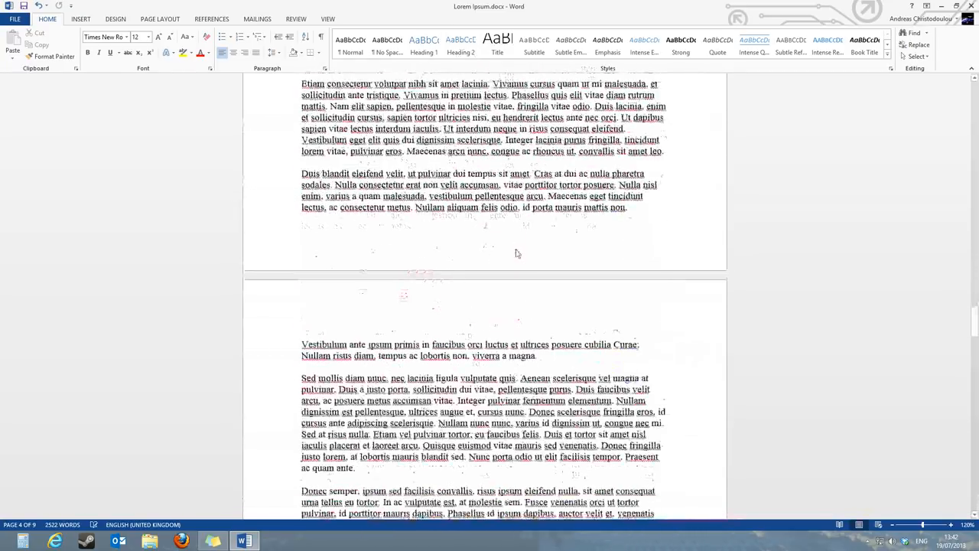
{"action": "scroll", "scroll_direction": "down", "scroll_amount": 3}
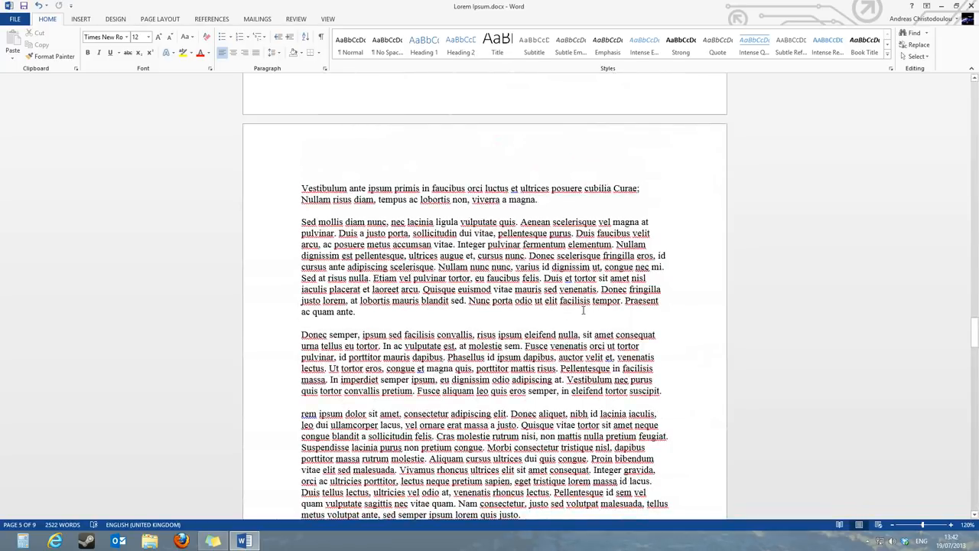
{"action": "scroll", "scroll_direction": "down", "scroll_amount": 3}
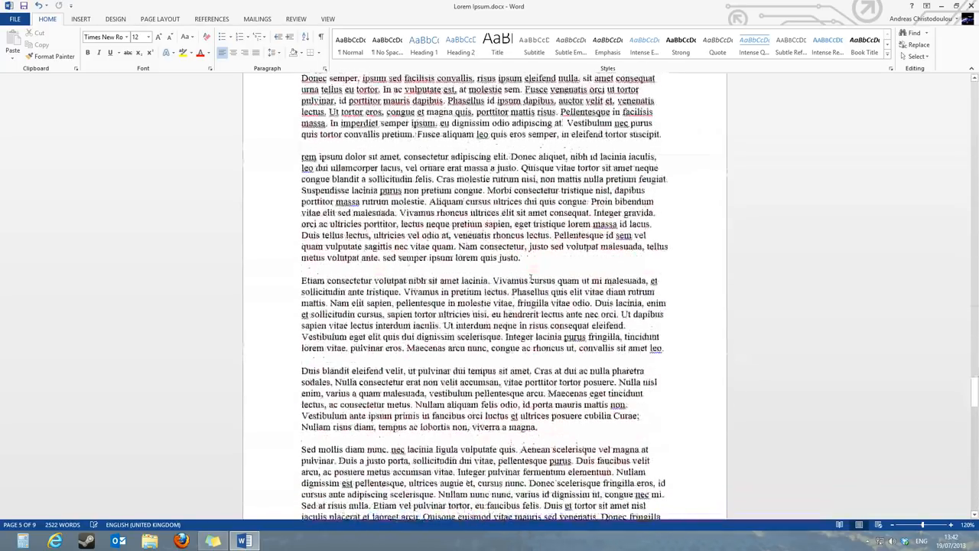
{"action": "scroll", "scroll_direction": "down", "scroll_amount": 3}
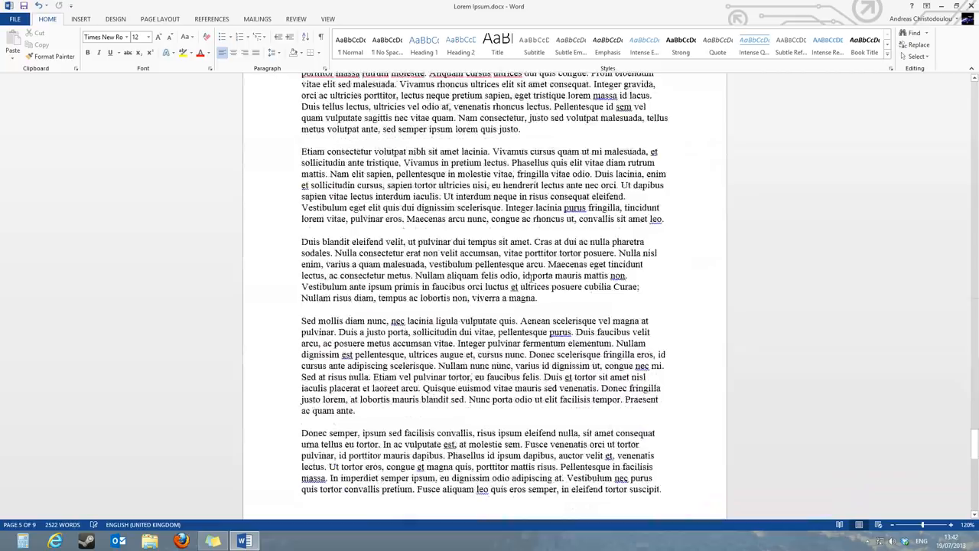
{"action": "scroll", "scroll_direction": "down", "scroll_amount": 3}
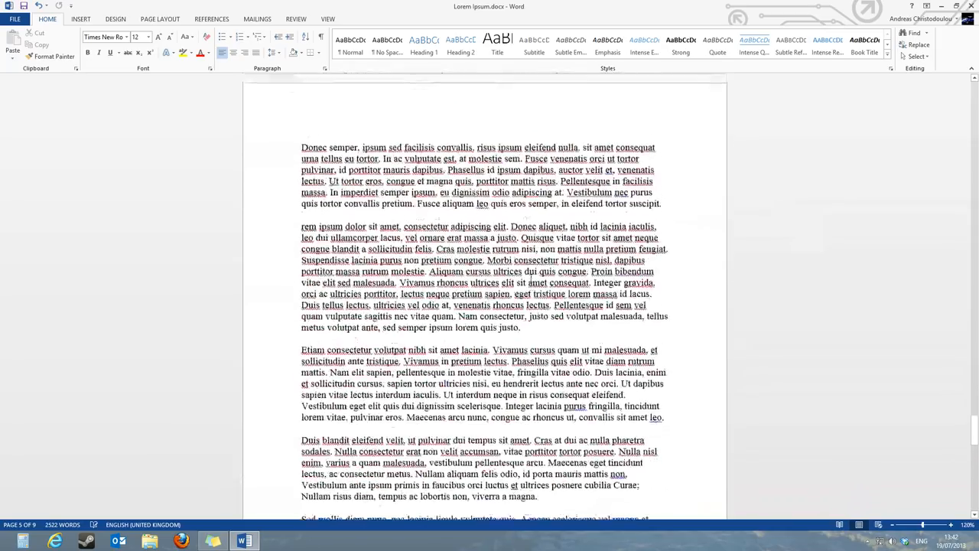
{"action": "scroll", "scroll_direction": "up", "scroll_amount": 3}
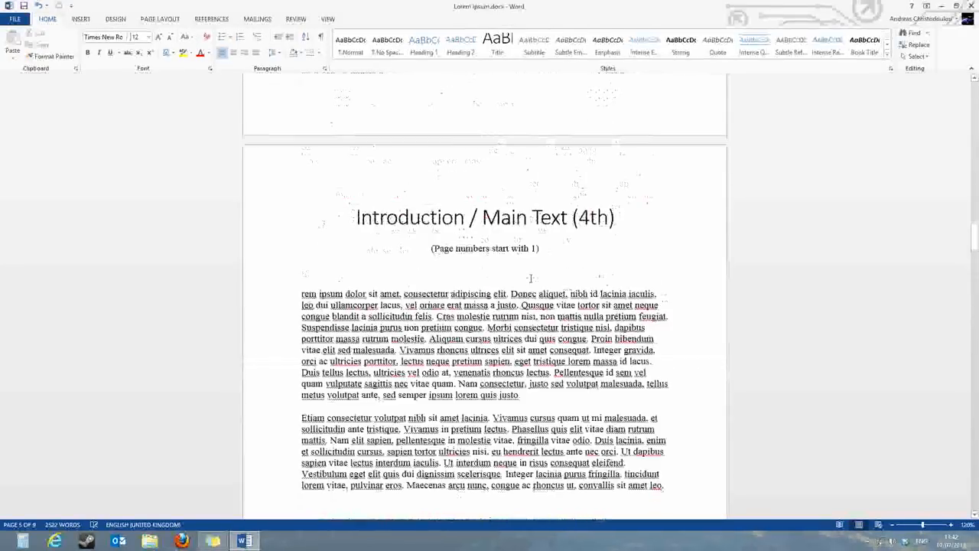
{"action": "scroll", "scroll_direction": "up", "scroll_amount": 3}
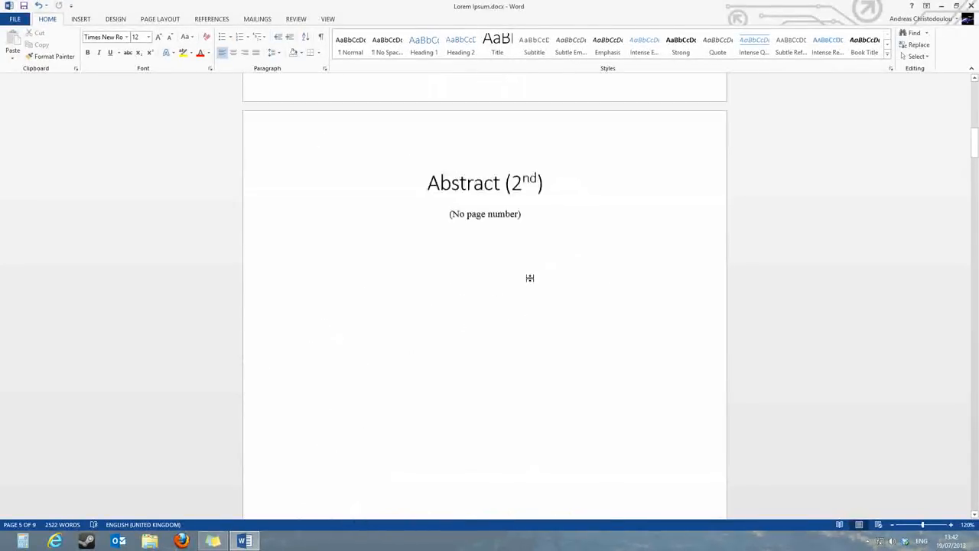